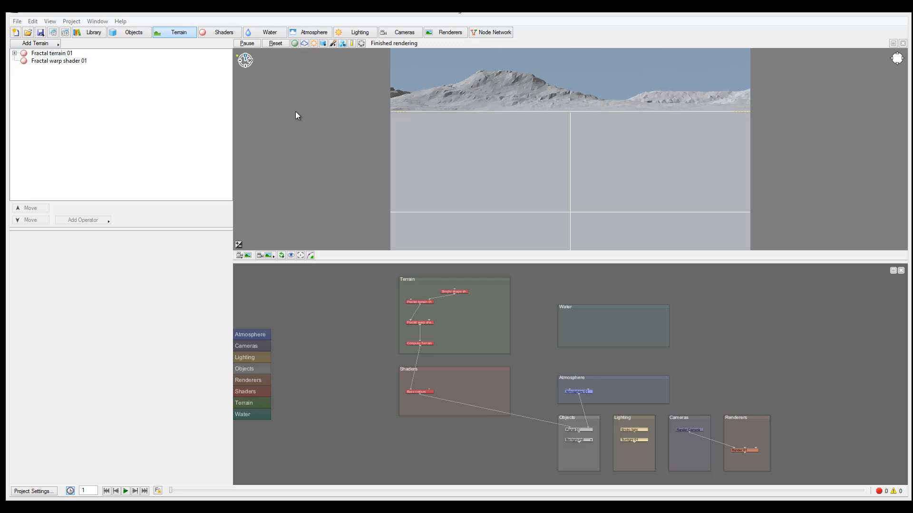
{"action": "mouse_move", "coordinate": [563, 134]}
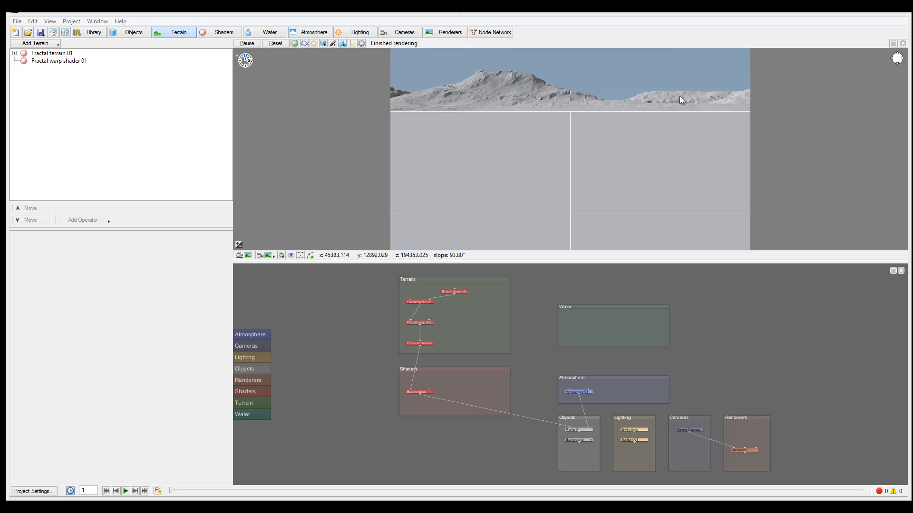
{"action": "mouse_move", "coordinate": [496, 112]}
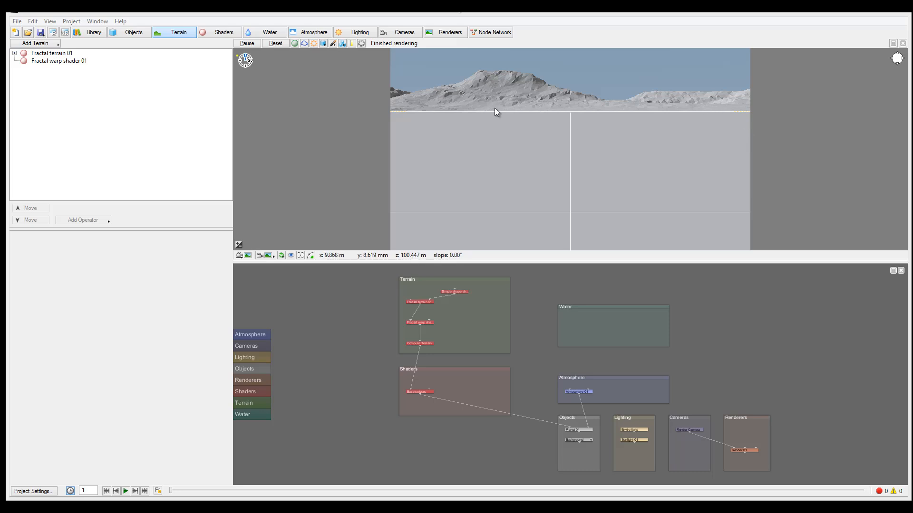
{"action": "mouse_move", "coordinate": [372, 88]}
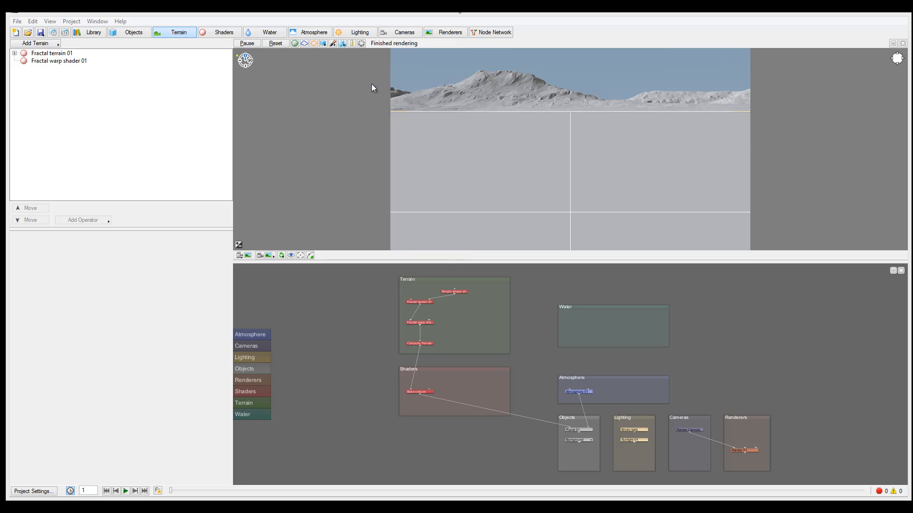
{"action": "mouse_move", "coordinate": [559, 123]}
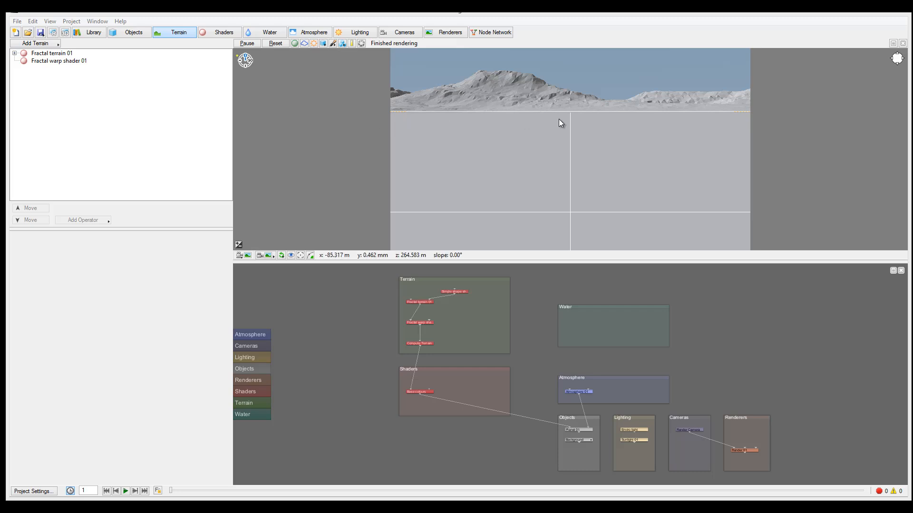
{"action": "mouse_move", "coordinate": [550, 123]}
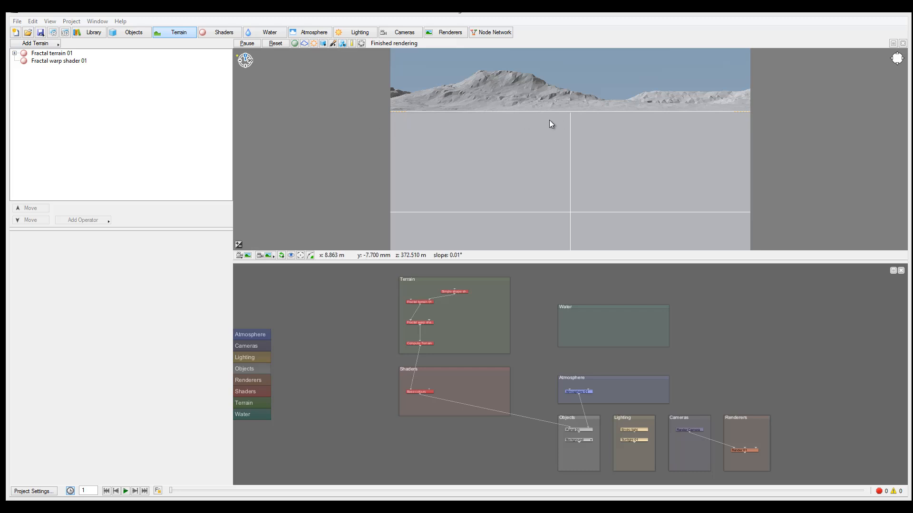
{"action": "mouse_move", "coordinate": [619, 106]}
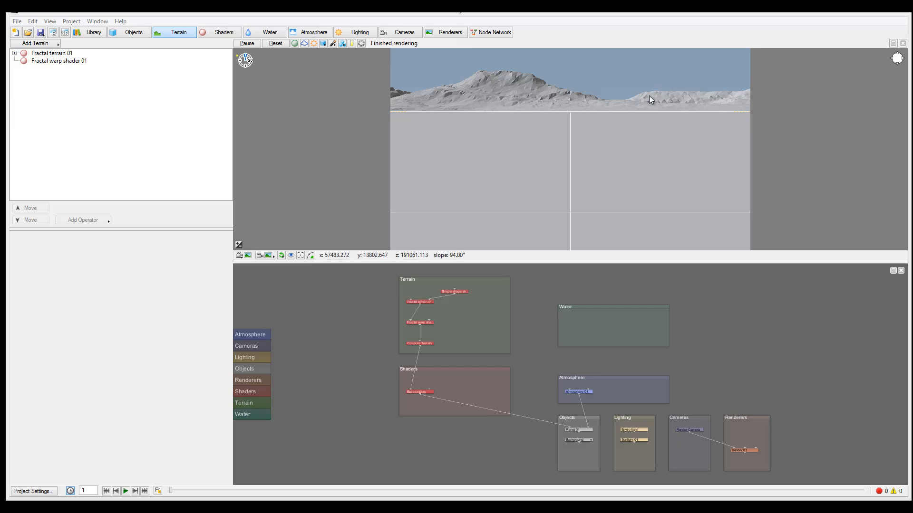
{"action": "mouse_move", "coordinate": [441, 156]}
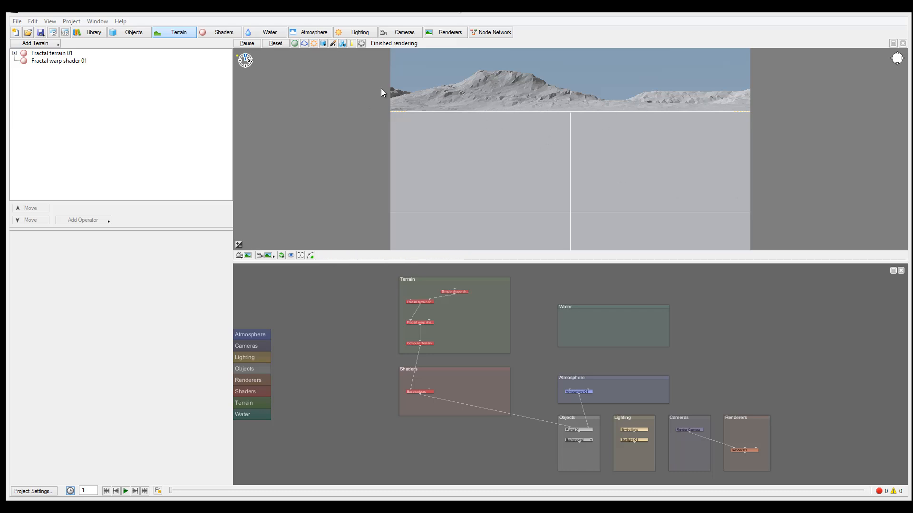
{"action": "mouse_move", "coordinate": [653, 229]}
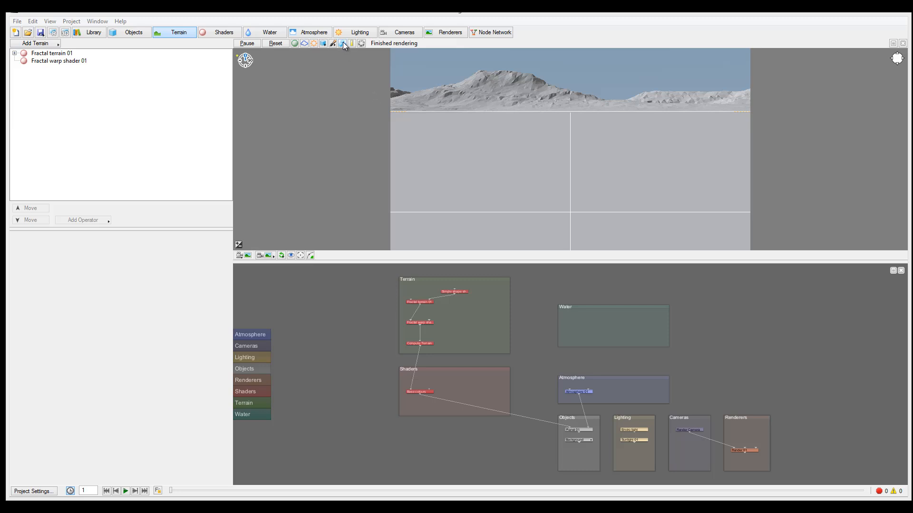
{"action": "mouse_move", "coordinate": [344, 43]}
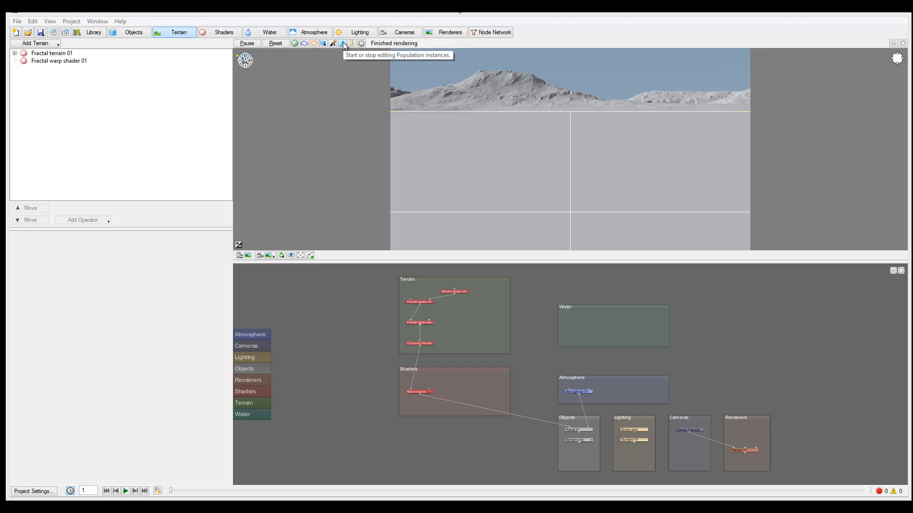
{"action": "mouse_move", "coordinate": [274, 80]}
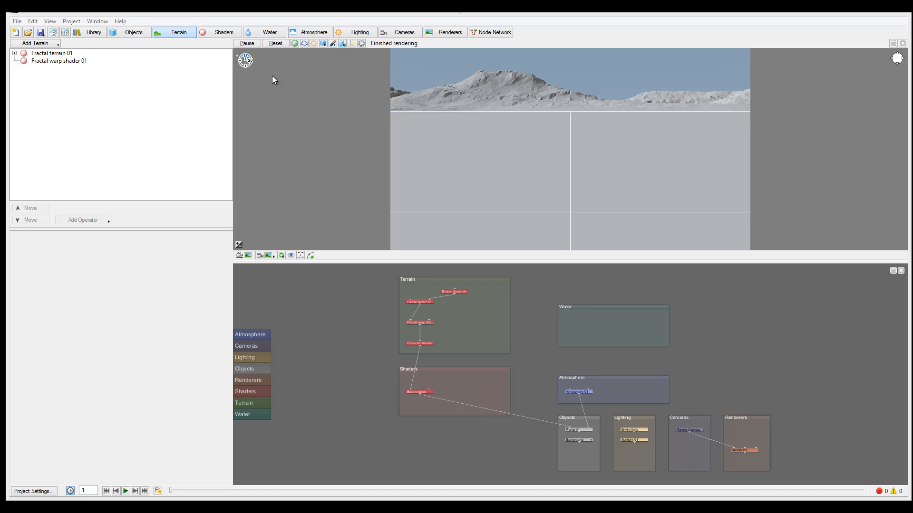
{"action": "mouse_move", "coordinate": [216, 63]}
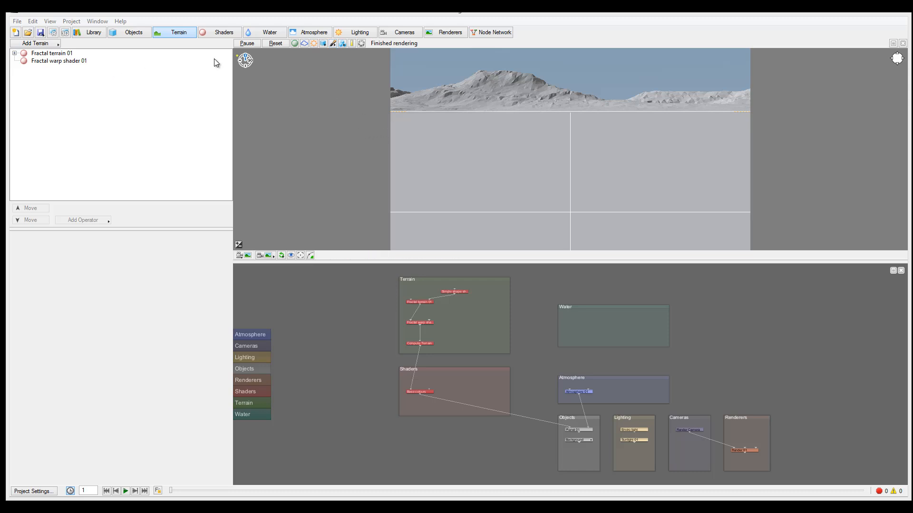
Step: Import the EU55_2.tgo tree from the Library as a population
{"action": "left_click", "coordinate": [92, 32]}
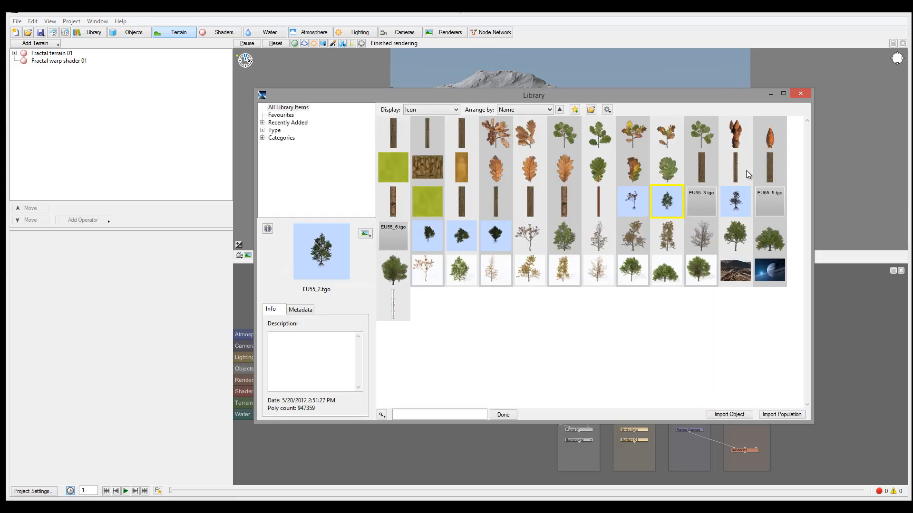
{"action": "mouse_move", "coordinate": [666, 202]}
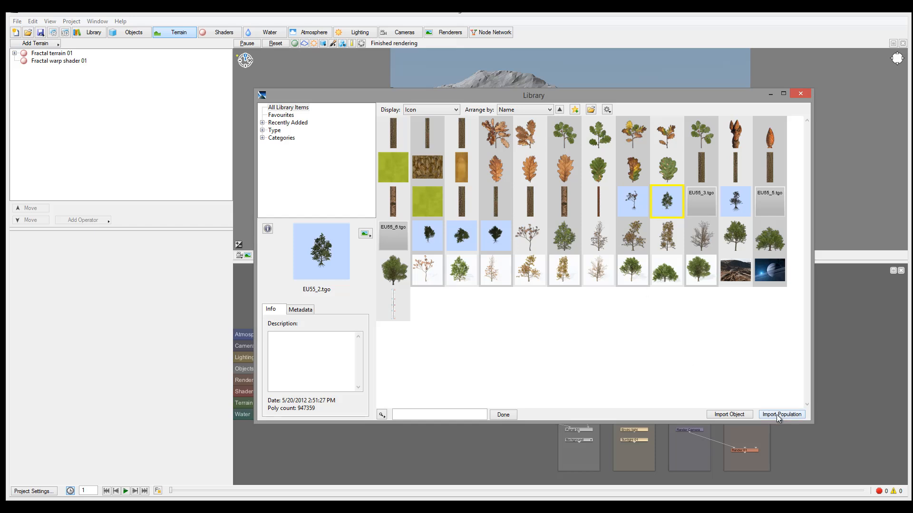
{"action": "left_click", "coordinate": [781, 414]}
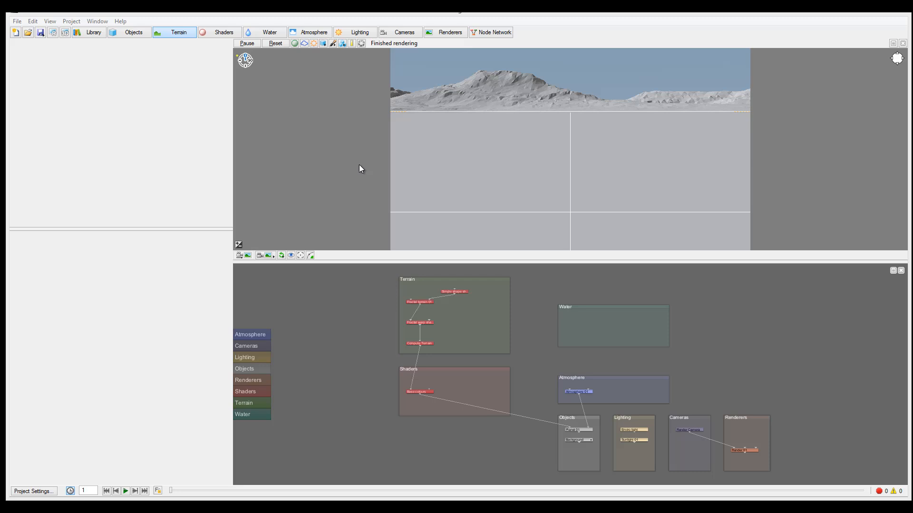
{"action": "mouse_move", "coordinate": [356, 169]}
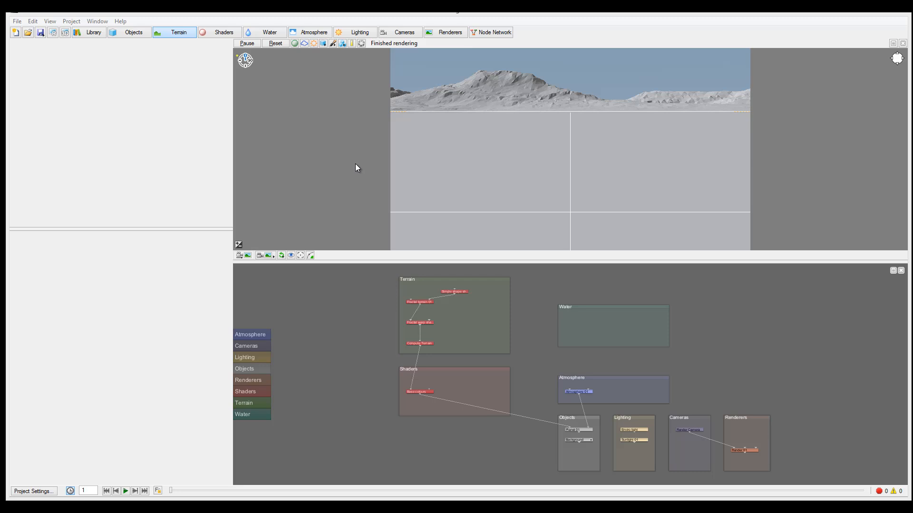
Step: Select Pop EU55_2.tgo in the object list to show its distribution settings
{"action": "left_click", "coordinate": [133, 32]}
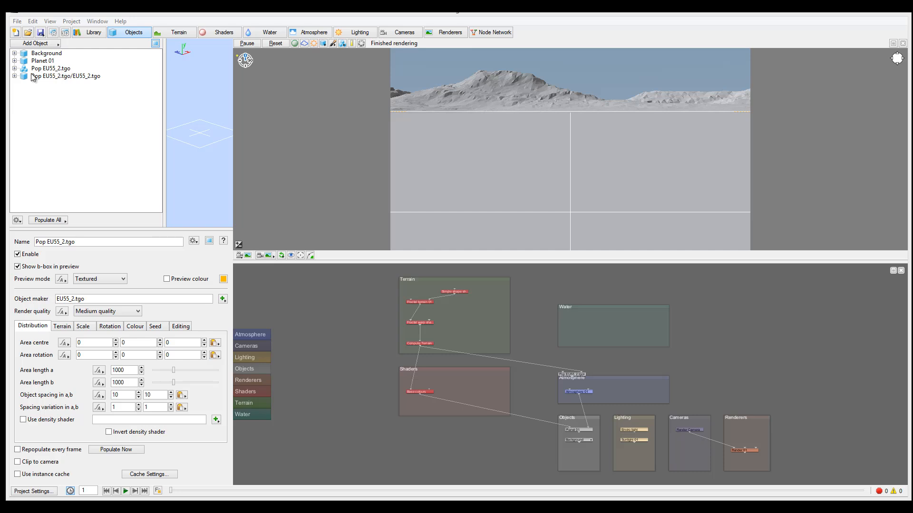
{"action": "left_click", "coordinate": [66, 76]}
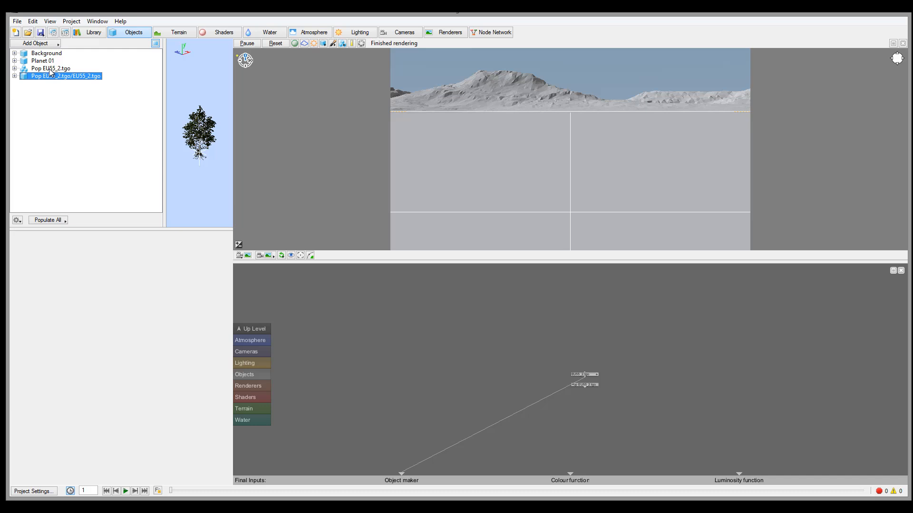
{"action": "left_click", "coordinate": [51, 69]}
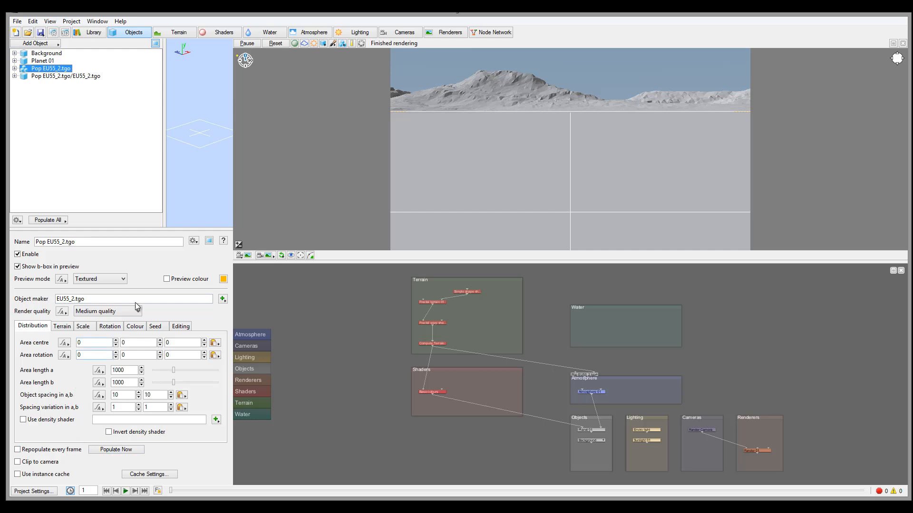
{"action": "mouse_move", "coordinate": [109, 267]}
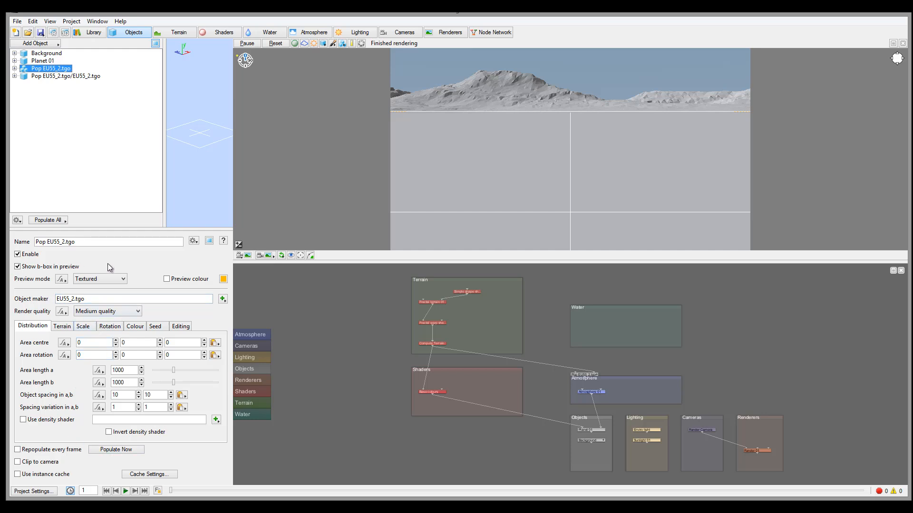
{"action": "mouse_move", "coordinate": [194, 333]}
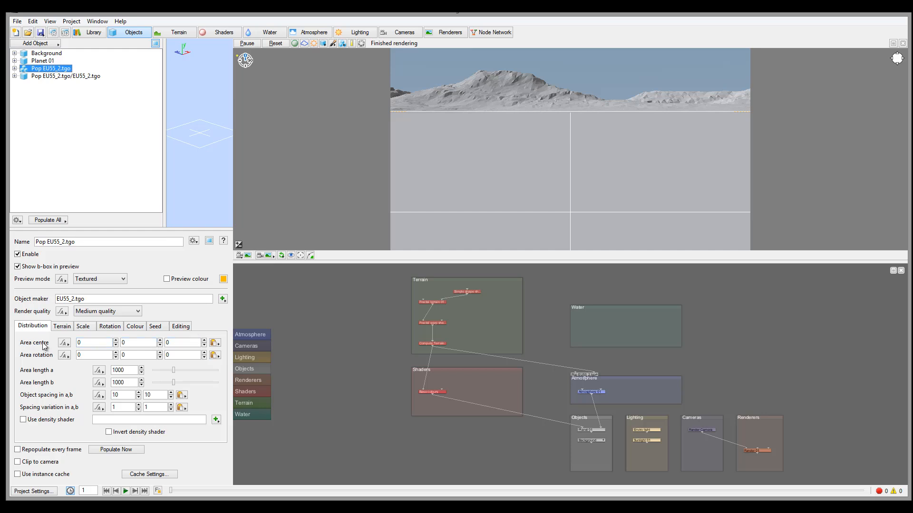
{"action": "mouse_move", "coordinate": [12, 380]}
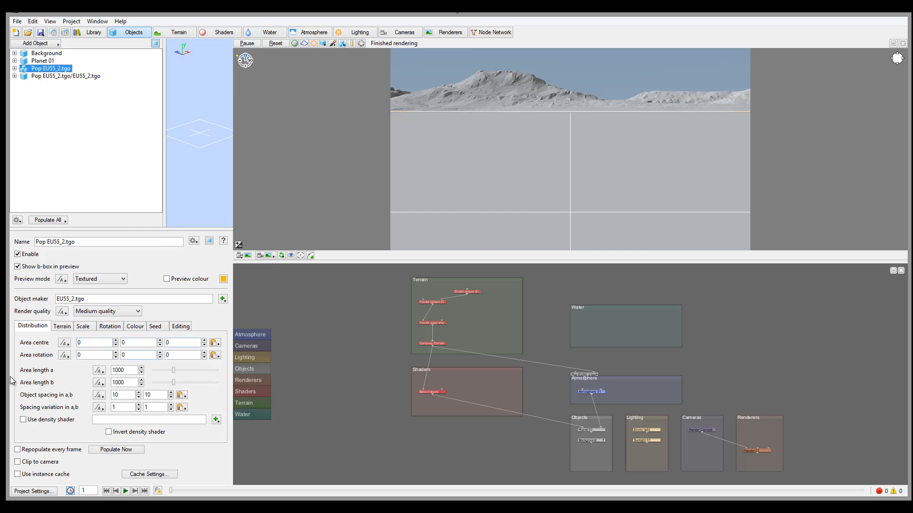
{"action": "mouse_move", "coordinate": [66, 377]}
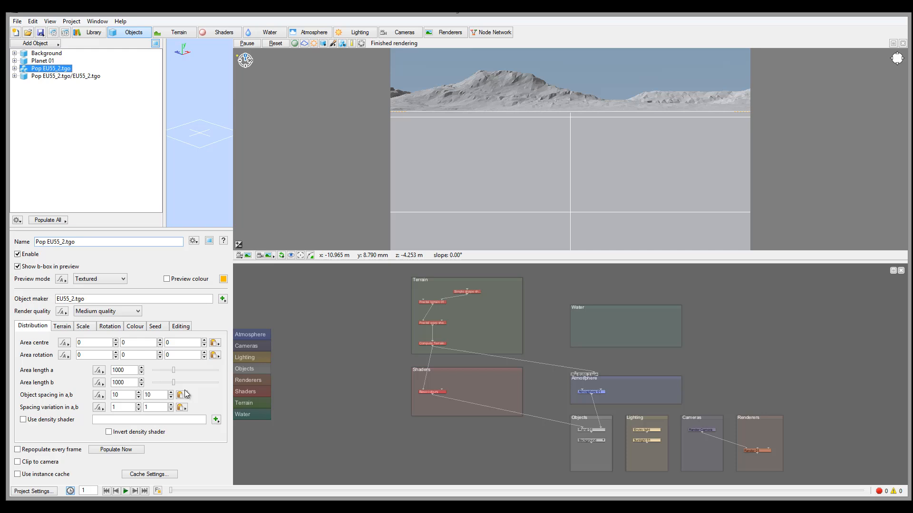
Step: Populate the trees, shrink the area to 100 by 100 with centre z 50, and repopulate
{"action": "left_click", "coordinate": [116, 449]}
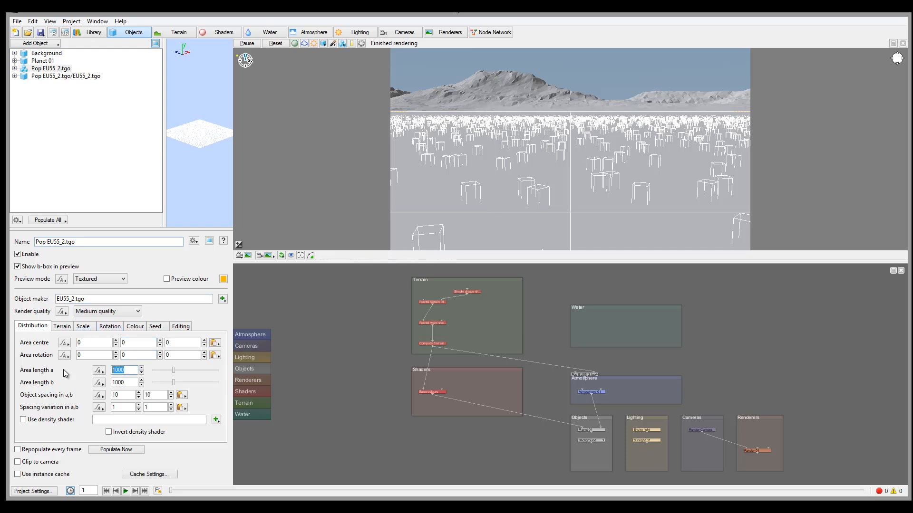
{"action": "type", "text": "100"}
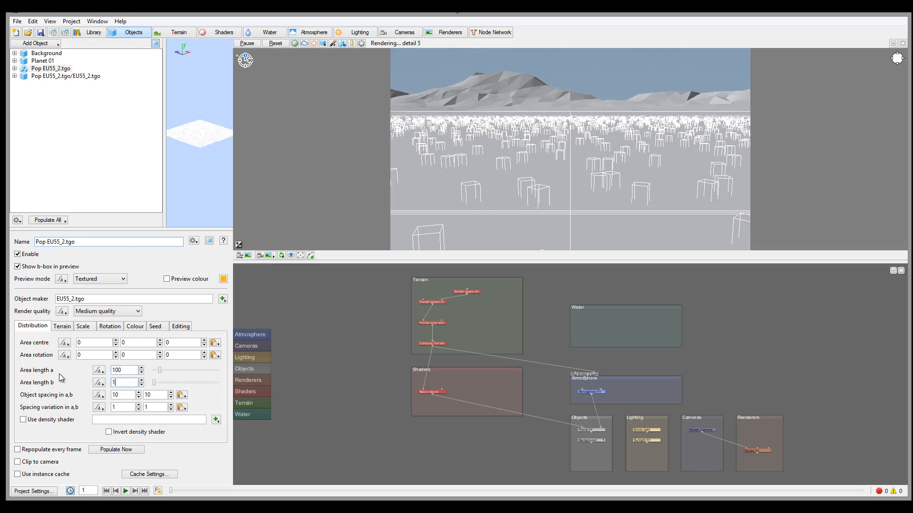
{"action": "type", "text": "100"}
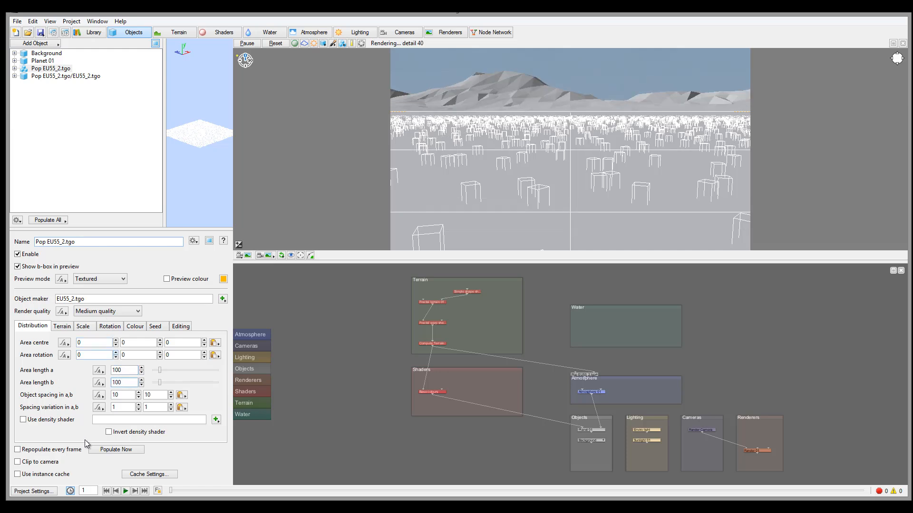
{"action": "left_click", "coordinate": [116, 450]}
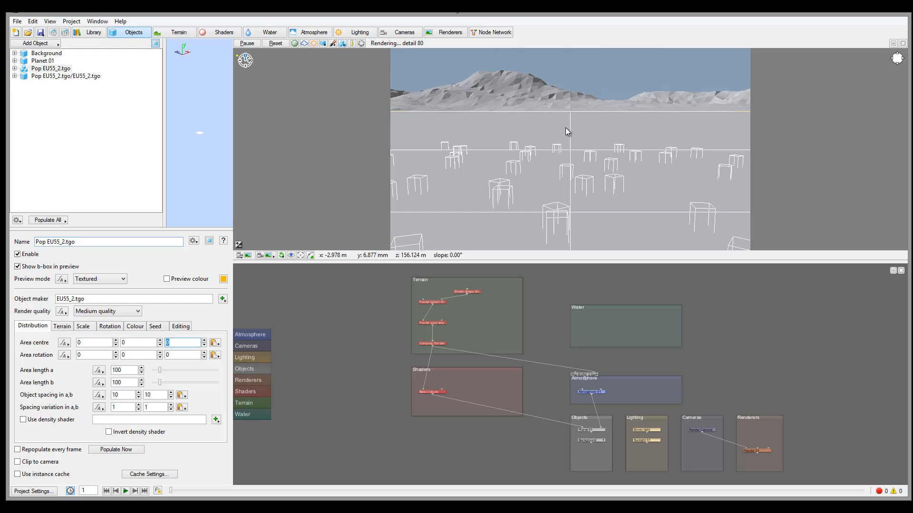
{"action": "type", "text": "50"}
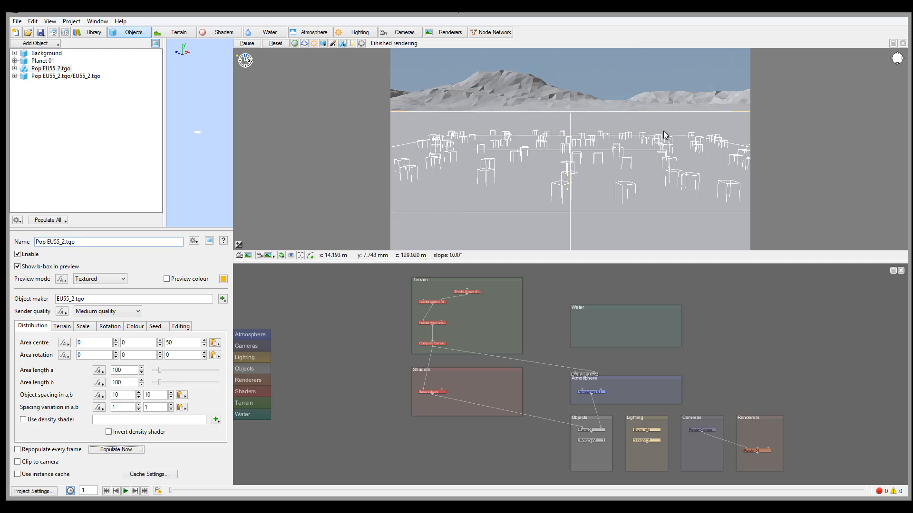
{"action": "mouse_move", "coordinate": [22, 364]}
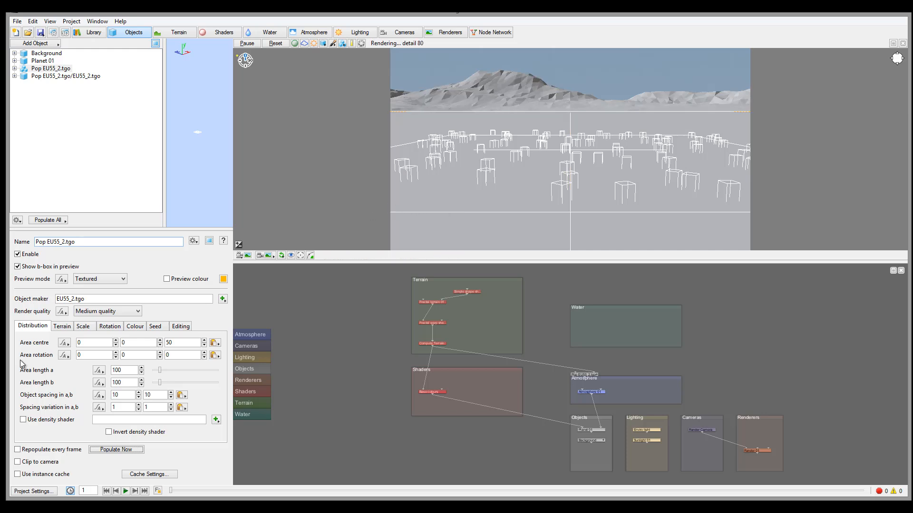
{"action": "left_click", "coordinate": [183, 342]}
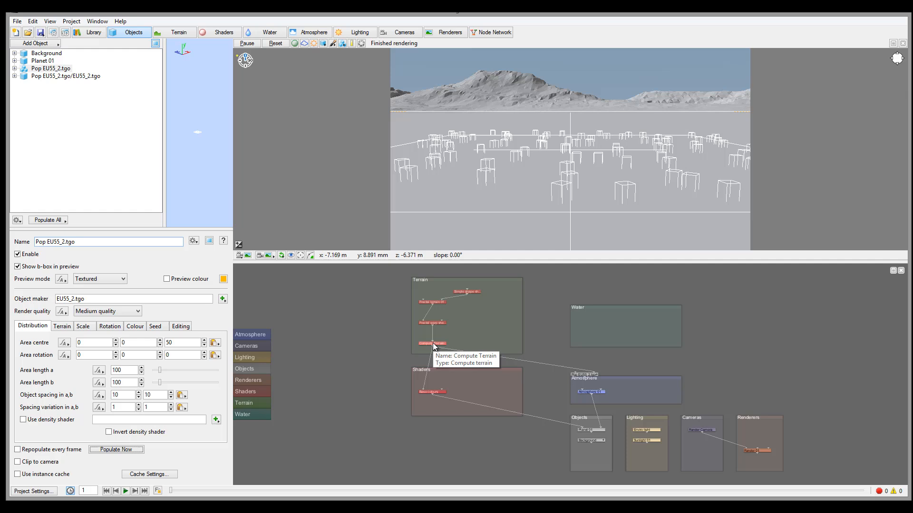
{"action": "mouse_move", "coordinate": [587, 376]}
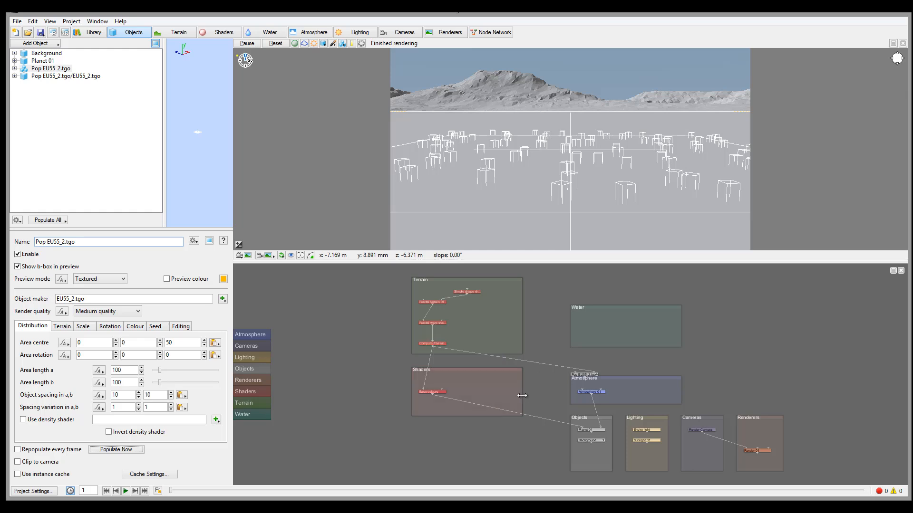
{"action": "mouse_move", "coordinate": [575, 115]}
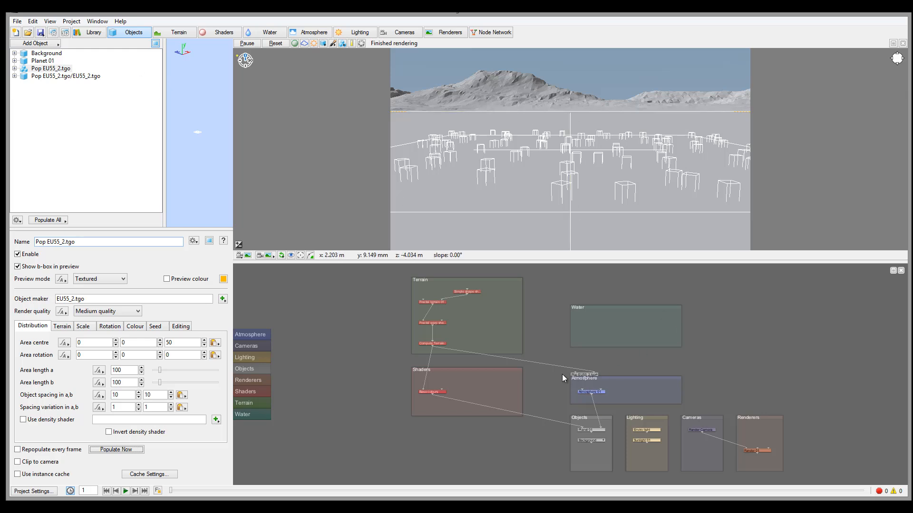
{"action": "mouse_move", "coordinate": [527, 384]}
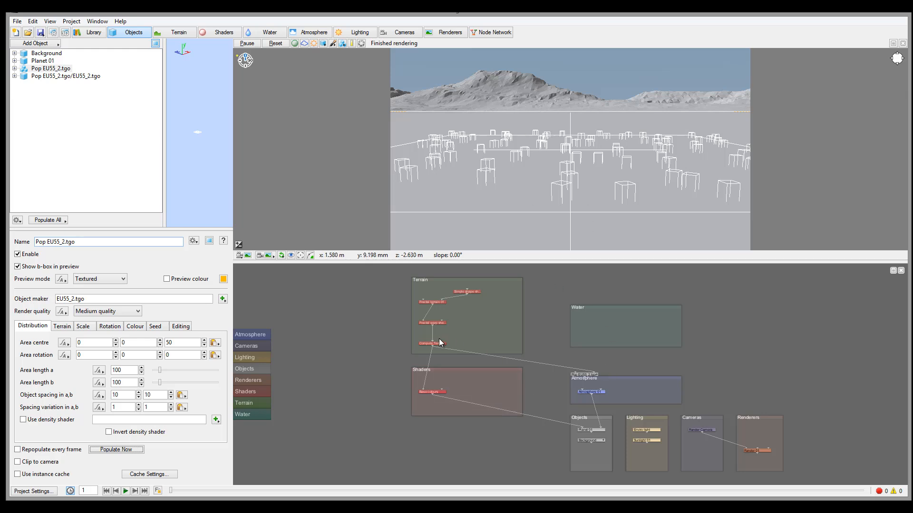
{"action": "mouse_move", "coordinate": [457, 352]}
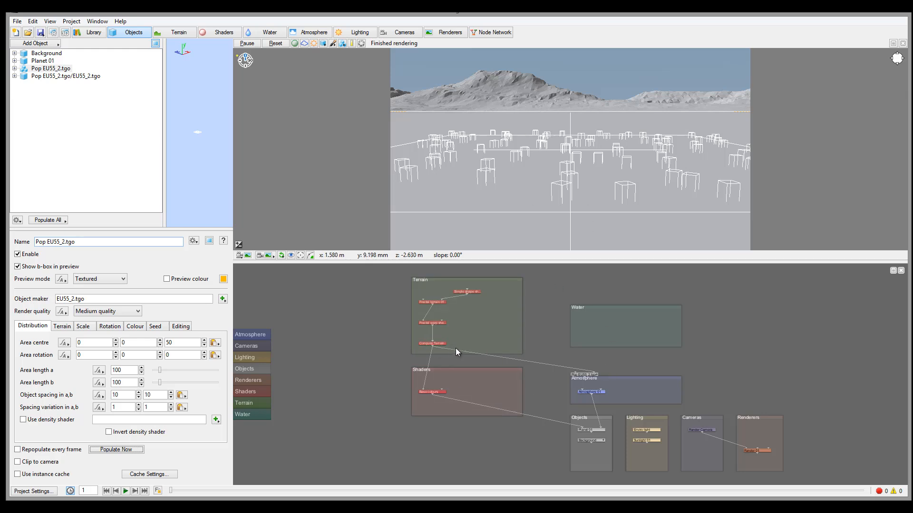
{"action": "left_click", "coordinate": [15, 68]}
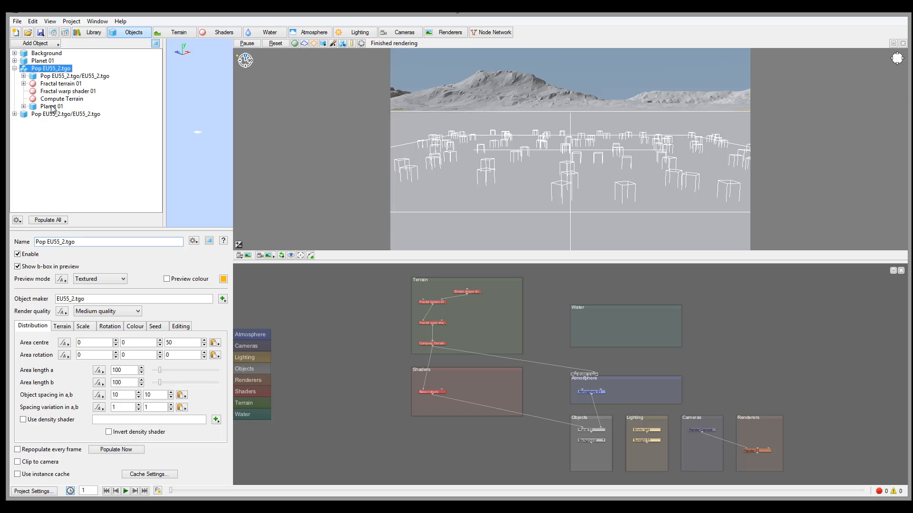
{"action": "left_click", "coordinate": [14, 69]}
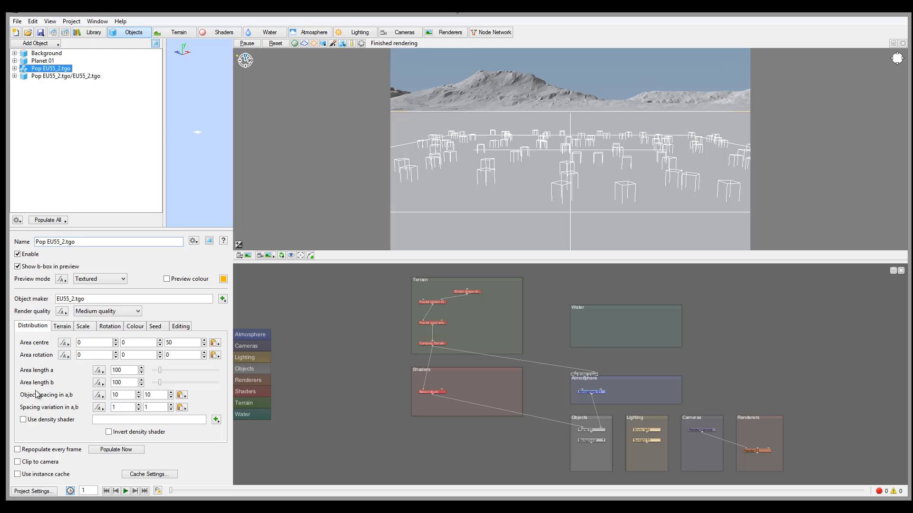
{"action": "mouse_move", "coordinate": [492, 154]}
{"action": "type", "text": "5"}
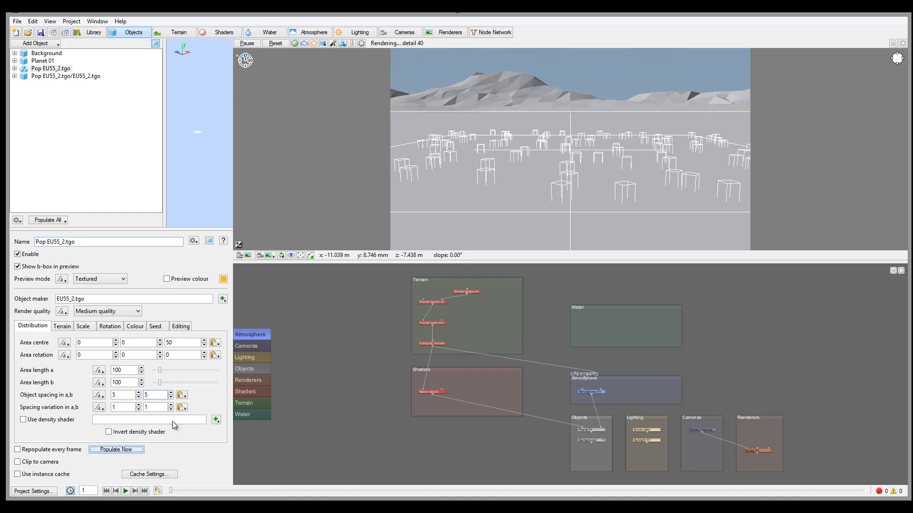
Step: Repopulate the trees with the tighter 5 by 5 object spacing
{"action": "left_click", "coordinate": [116, 449]}
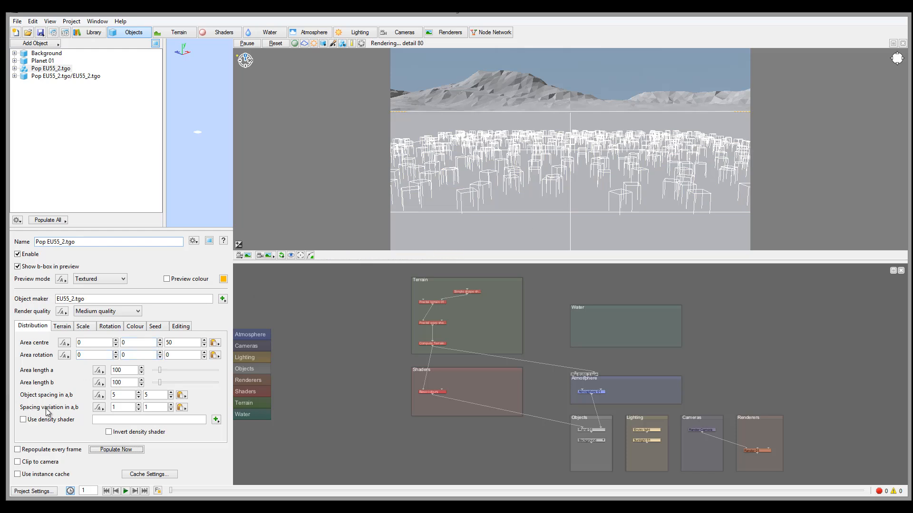
{"action": "mouse_move", "coordinate": [503, 182]}
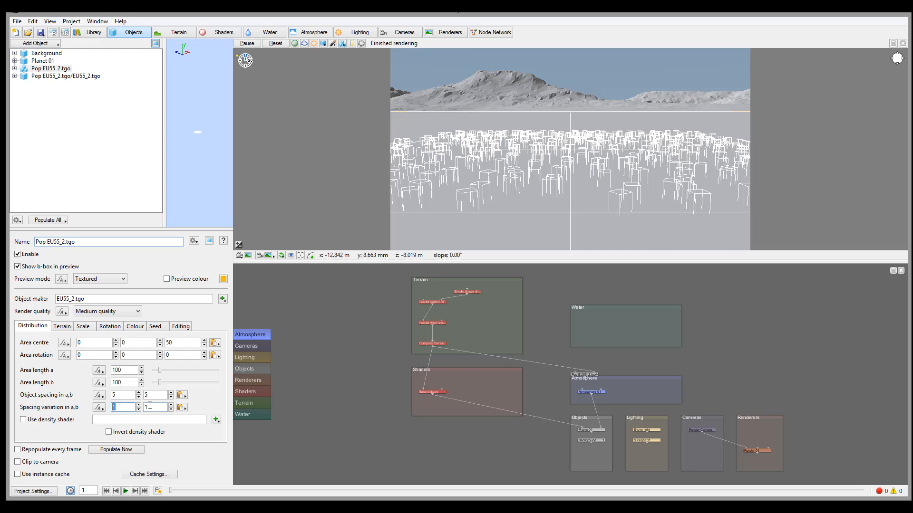
Step: Set the spacing variation to 3 for an irregular scatter of trees
{"action": "type", "text": "3"}
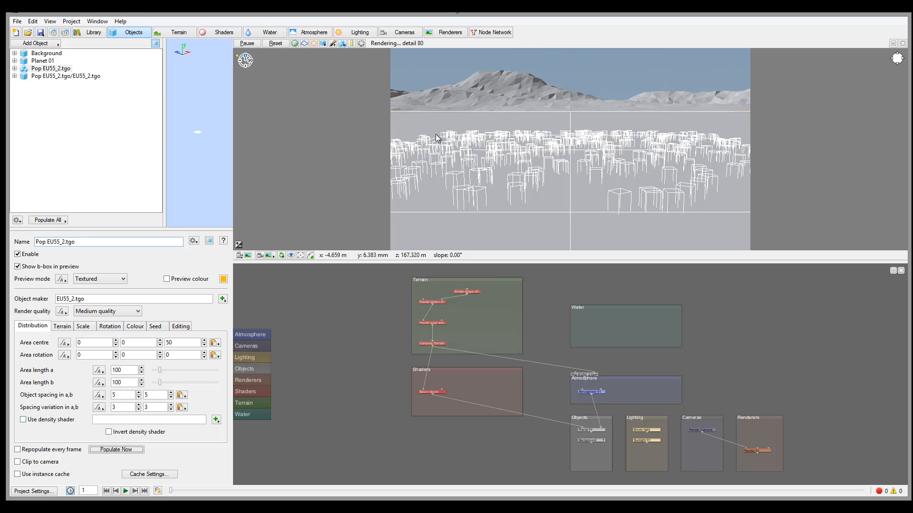
{"action": "mouse_move", "coordinate": [659, 203]}
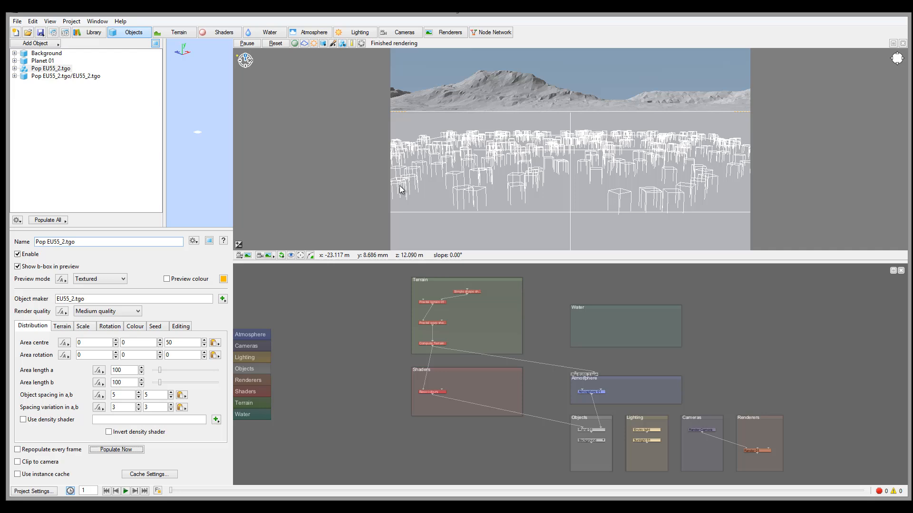
{"action": "mouse_move", "coordinate": [448, 184]}
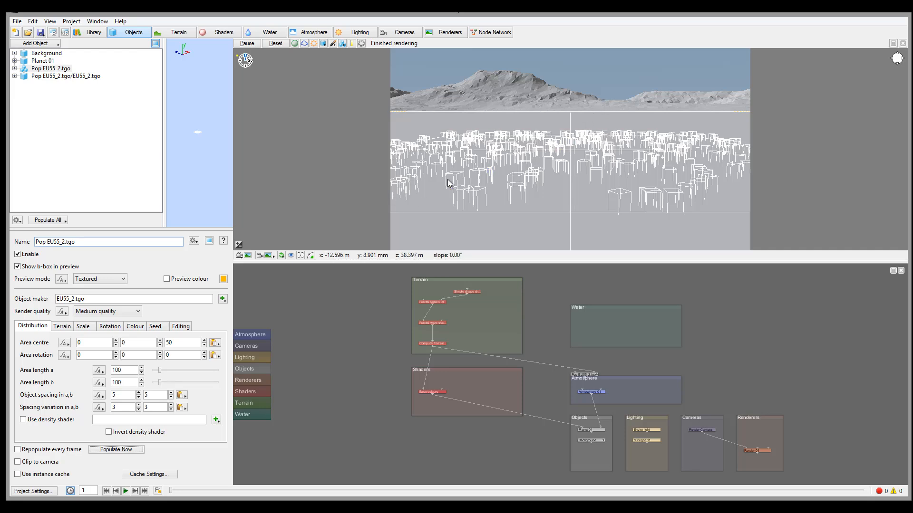
{"action": "mouse_move", "coordinate": [468, 158]}
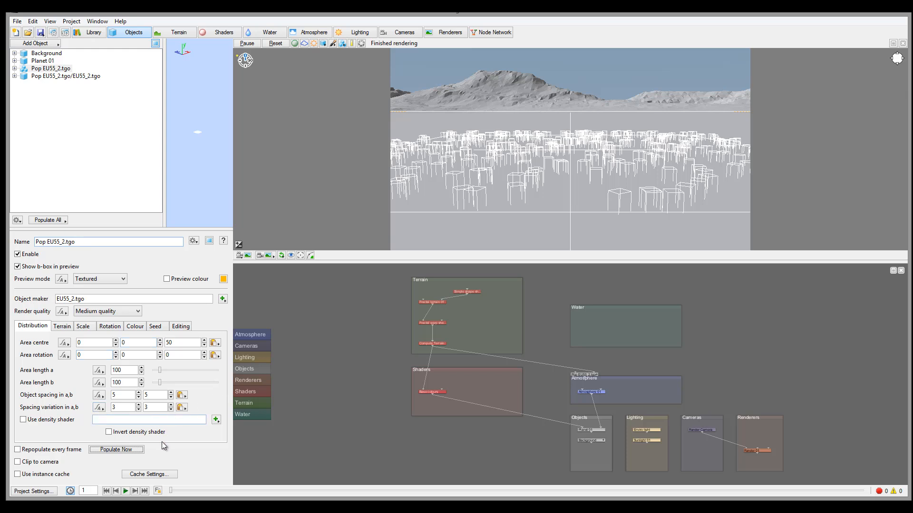
{"action": "mouse_move", "coordinate": [615, 110]}
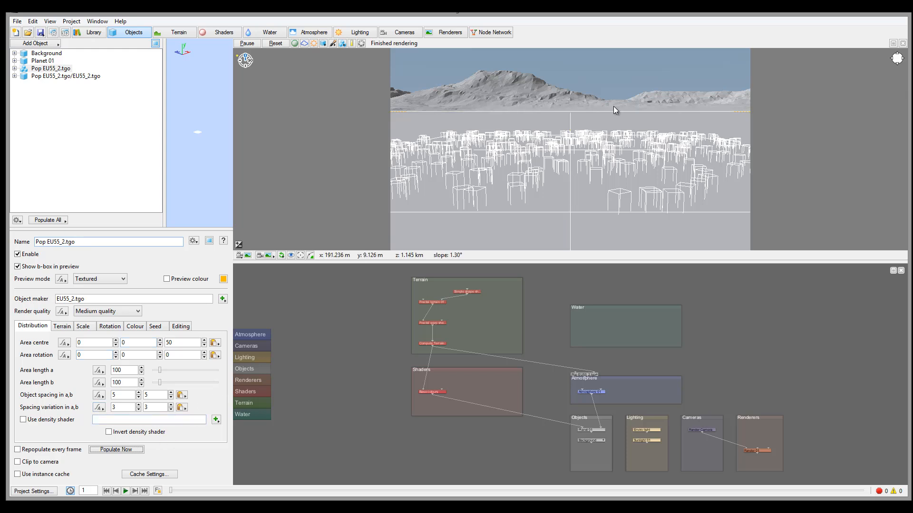
{"action": "mouse_move", "coordinate": [344, 42]}
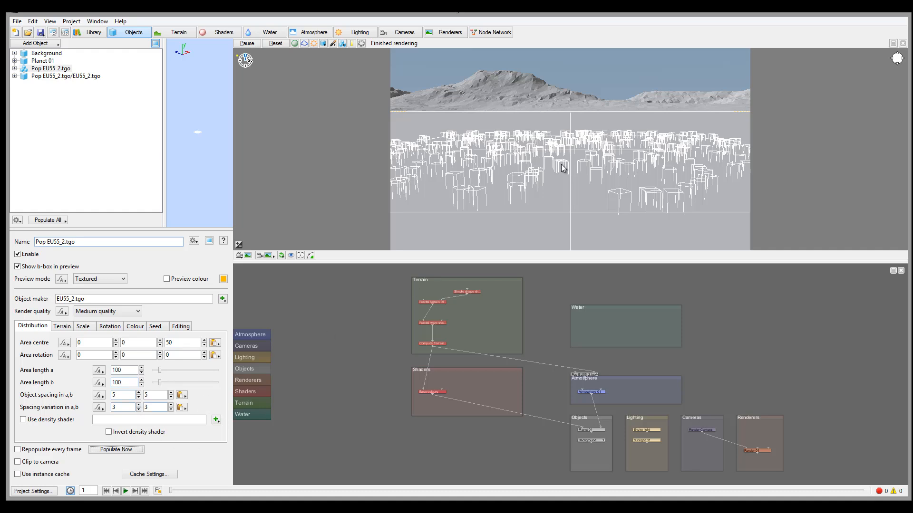
{"action": "mouse_move", "coordinate": [582, 200]}
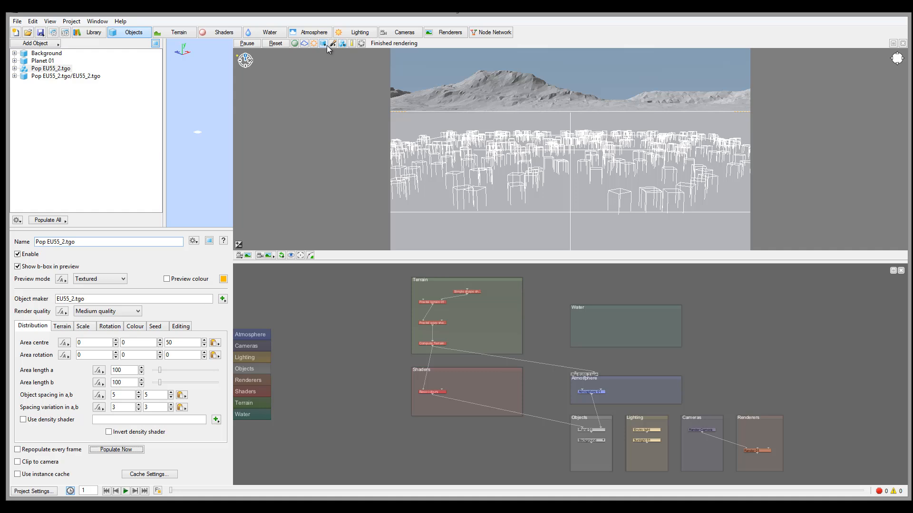
{"action": "mouse_move", "coordinate": [681, 173]}
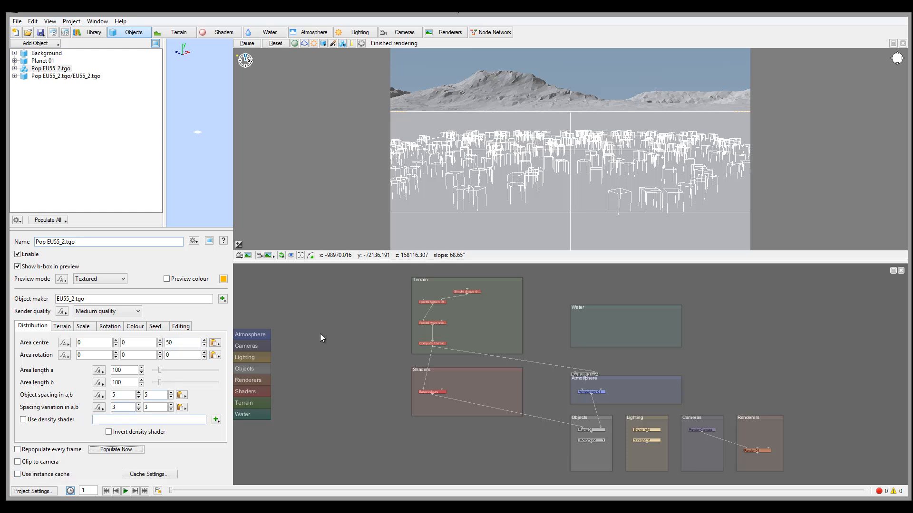
{"action": "mouse_move", "coordinate": [504, 115]}
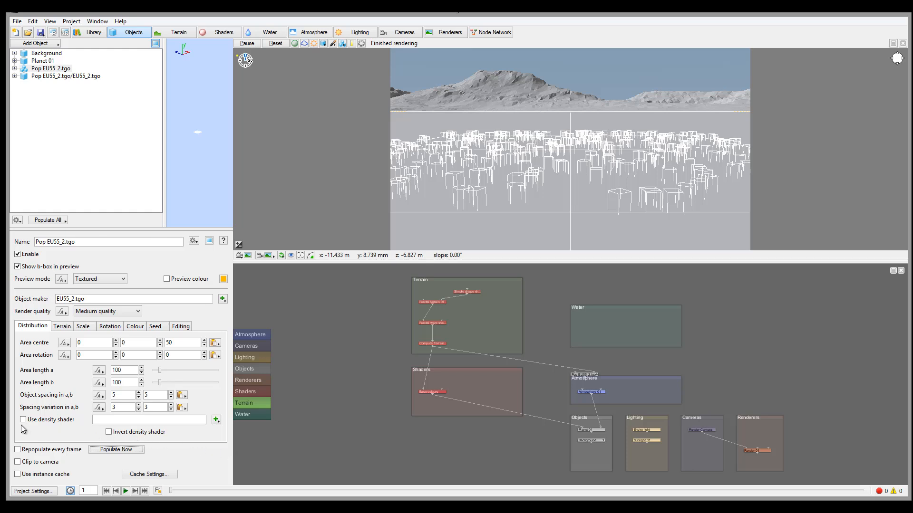
{"action": "mouse_move", "coordinate": [76, 319]}
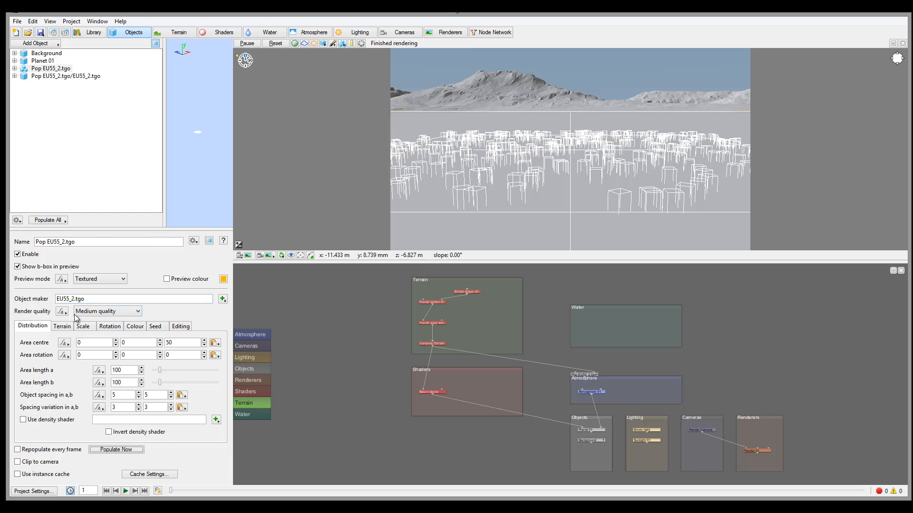
{"action": "mouse_move", "coordinate": [64, 340]}
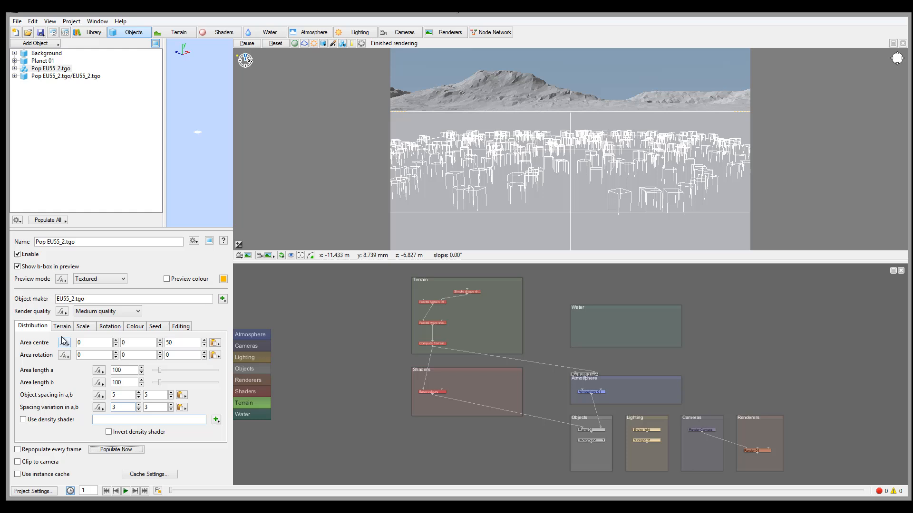
Step: Show the Terrain settings with instances sitting on Compute Terrain of Planet 01
{"action": "left_click", "coordinate": [61, 326]}
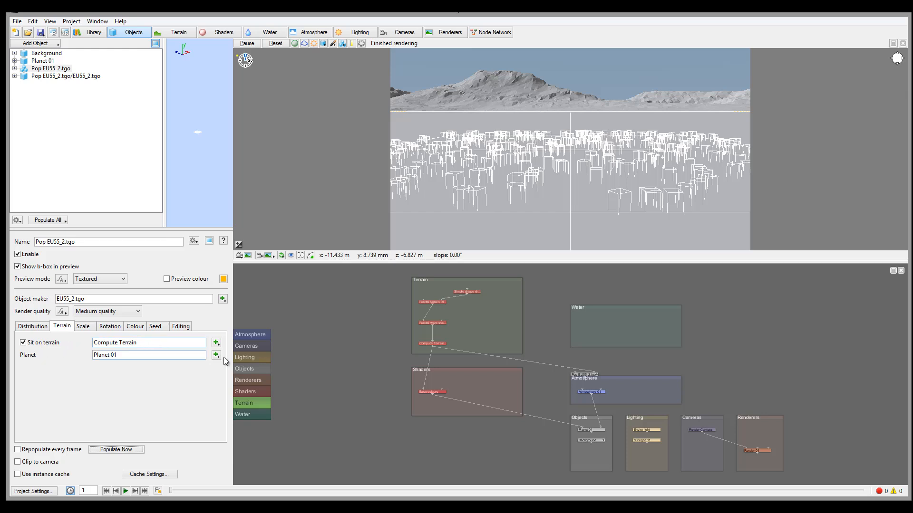
{"action": "left_click", "coordinate": [149, 355]}
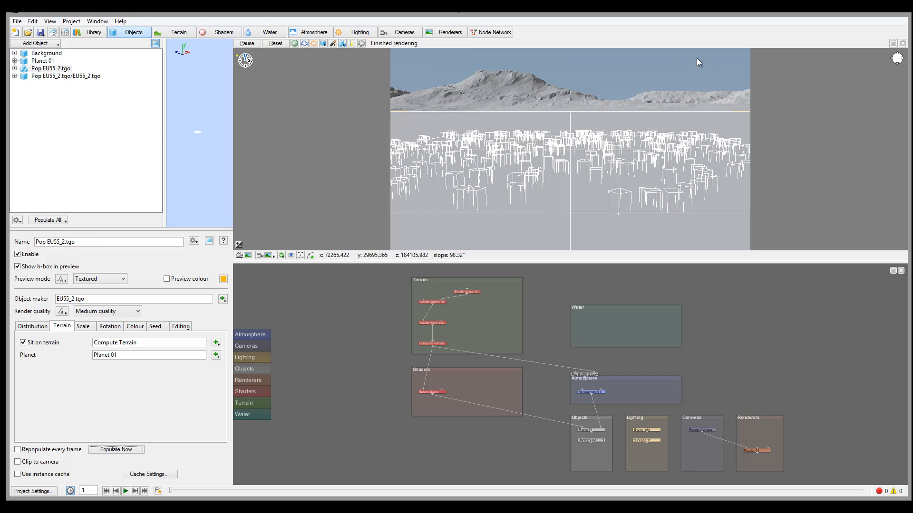
{"action": "mouse_move", "coordinate": [650, 122]}
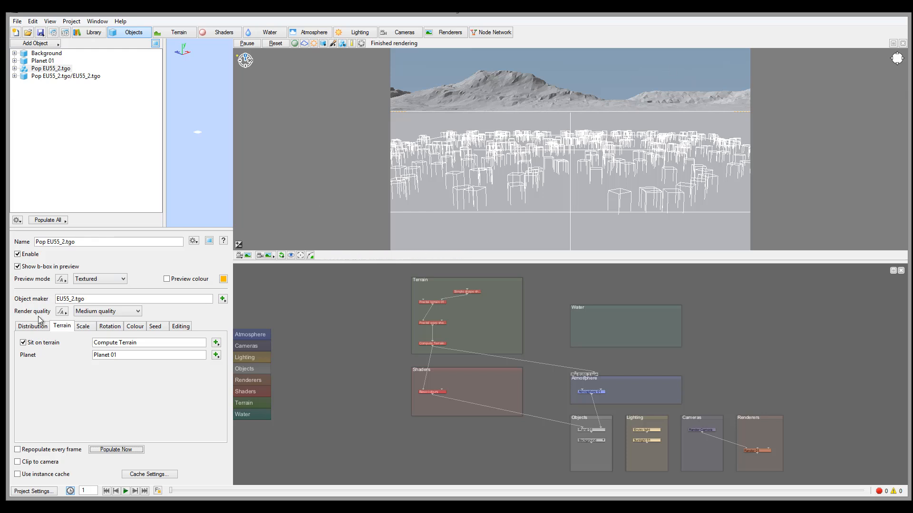
Step: Set the population's scale range to minimum 0.9 and maximum 1.1 and repopulate
{"action": "left_click", "coordinate": [83, 326]}
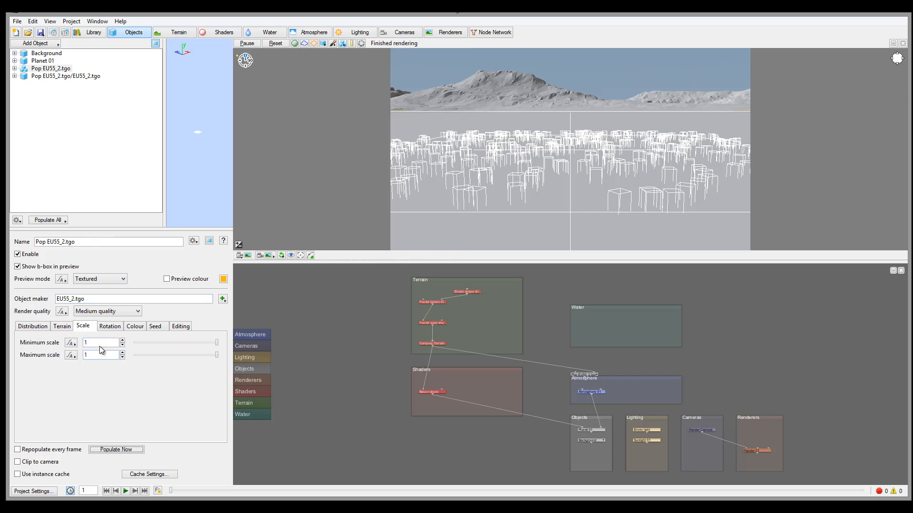
{"action": "mouse_move", "coordinate": [655, 201]}
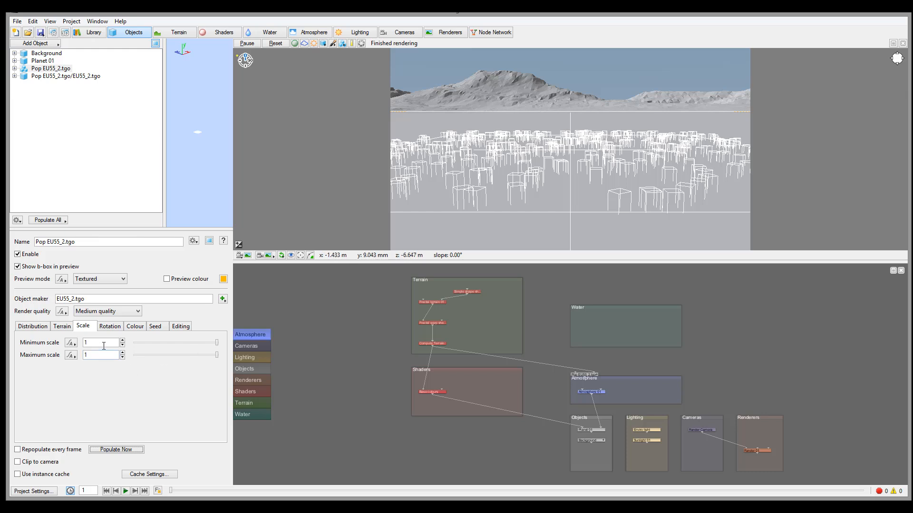
{"action": "type", "text": "0.5"}
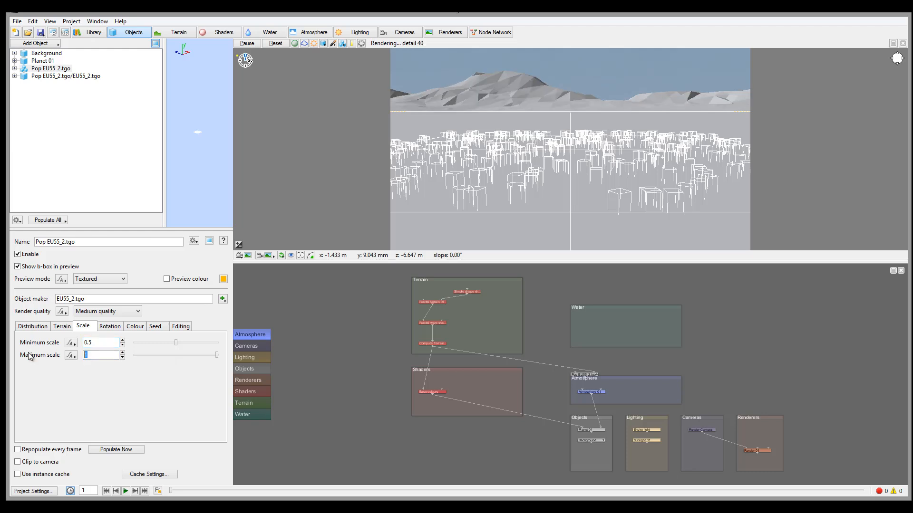
{"action": "type", "text": "2"}
{"action": "left_click", "coordinate": [102, 342]}
{"action": "type", "text": "0.9"}
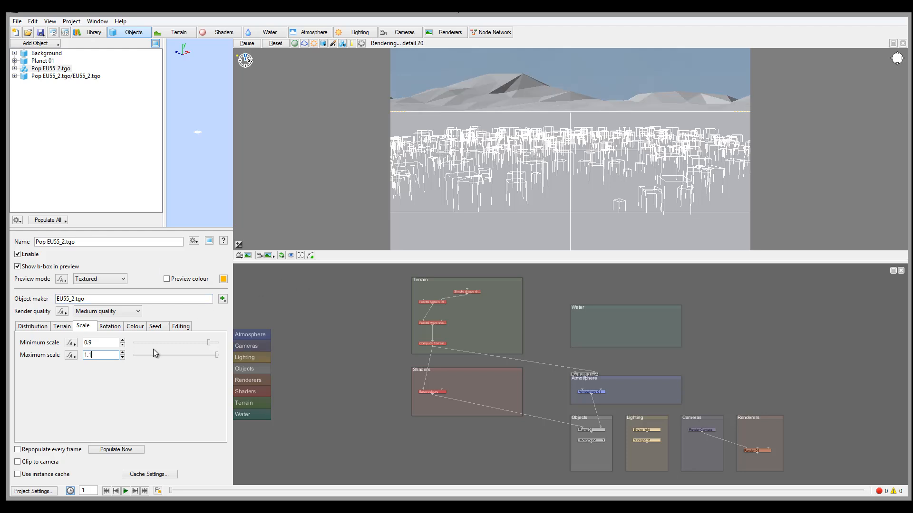
{"action": "left_click", "coordinate": [116, 449]}
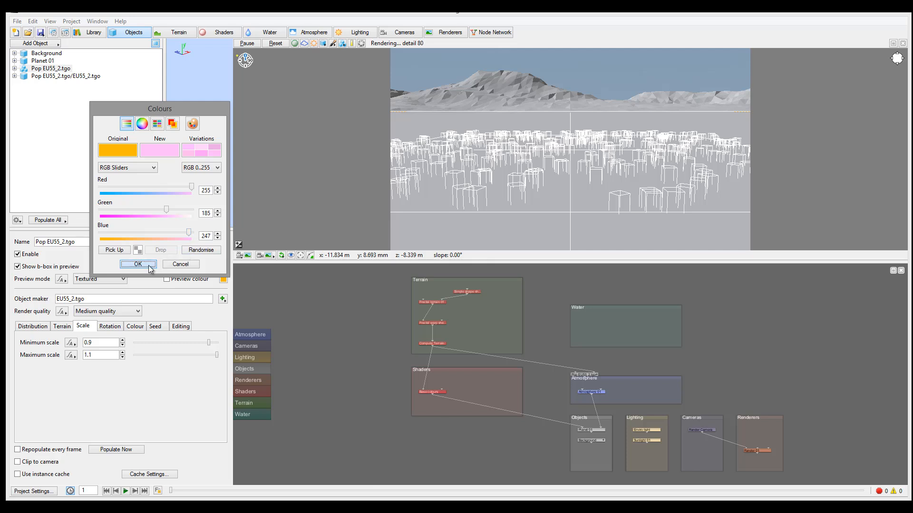
Step: Accept the pink preview colour, tint the boxes with it, then switch the tint off again
{"action": "left_click", "coordinate": [137, 264]}
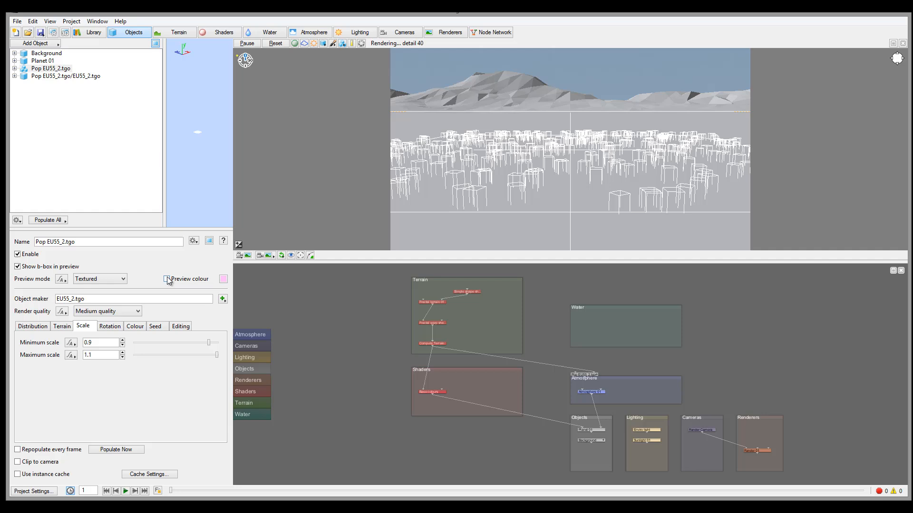
{"action": "left_click", "coordinate": [168, 279]}
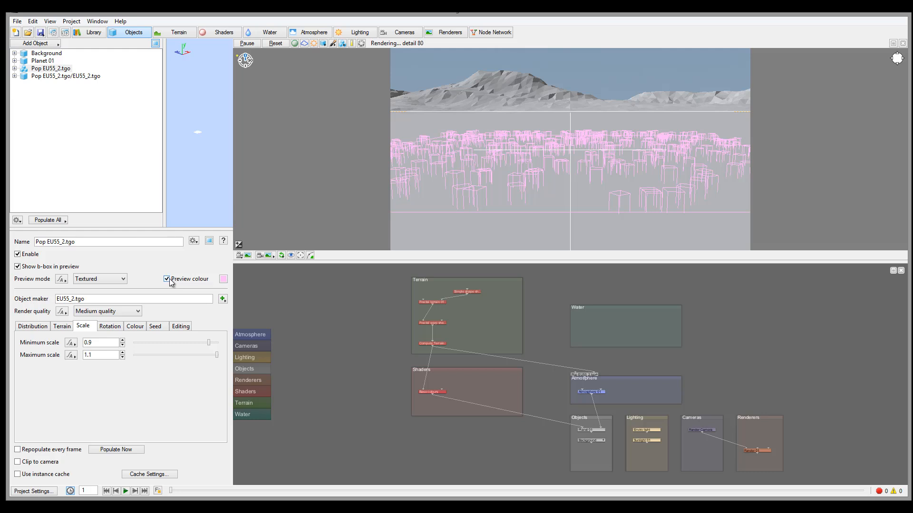
{"action": "left_click", "coordinate": [167, 278]}
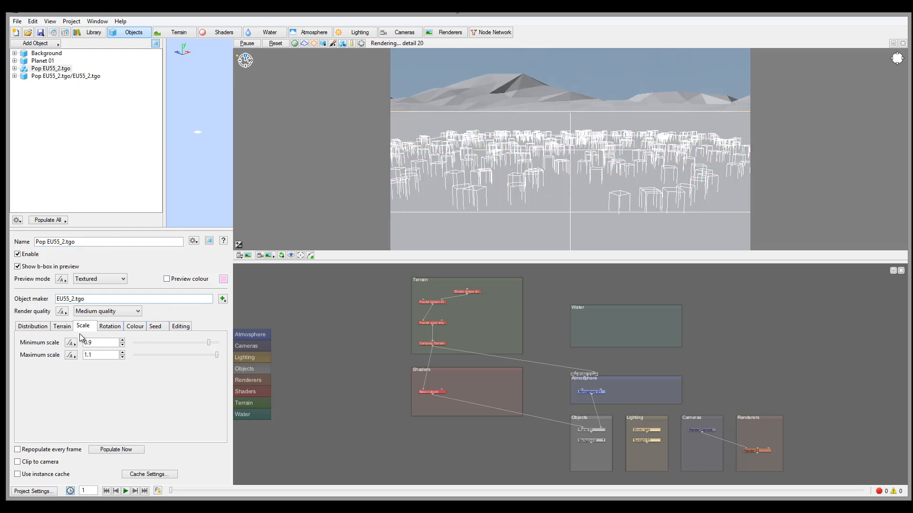
{"action": "left_click", "coordinate": [109, 326]}
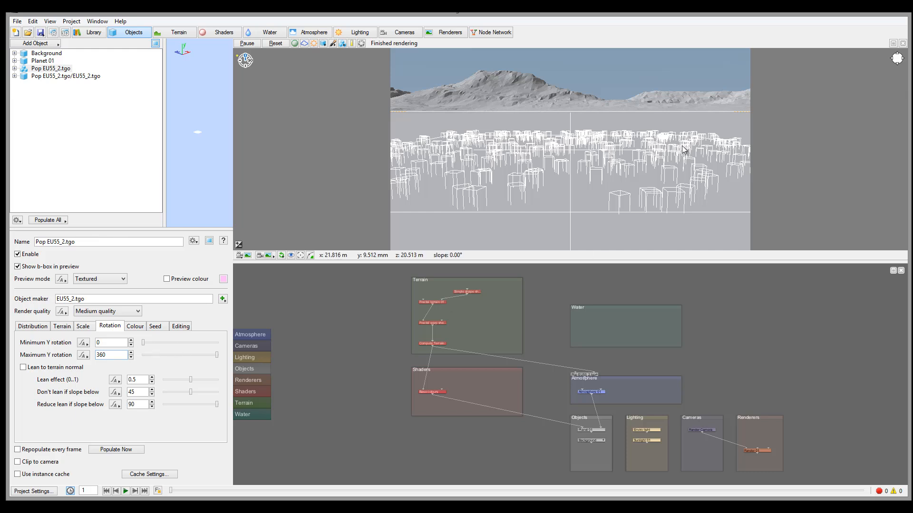
Step: Try maximum Y rotation at 0, then restore it to 360
{"action": "left_click_drag", "start_coordinate": [201, 355], "coordinate": [180, 355]}
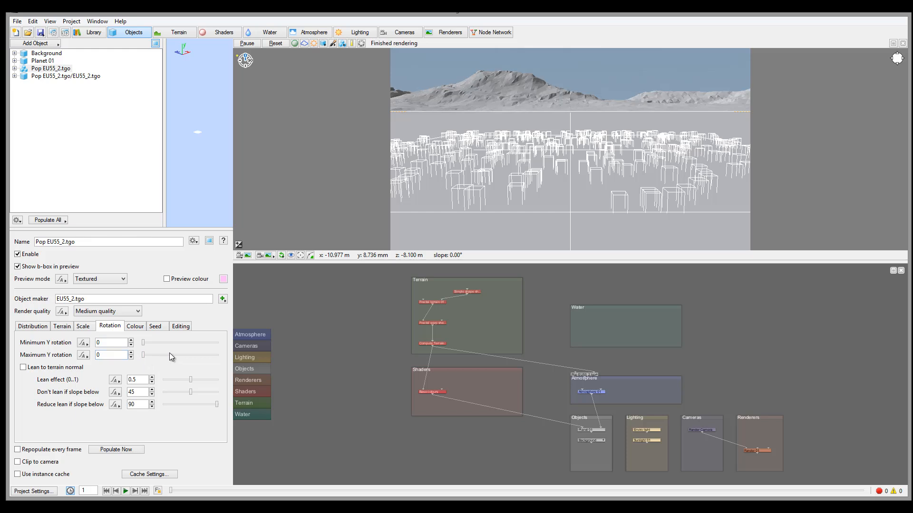
{"action": "left_click_drag", "start_coordinate": [145, 355], "coordinate": [217, 354]}
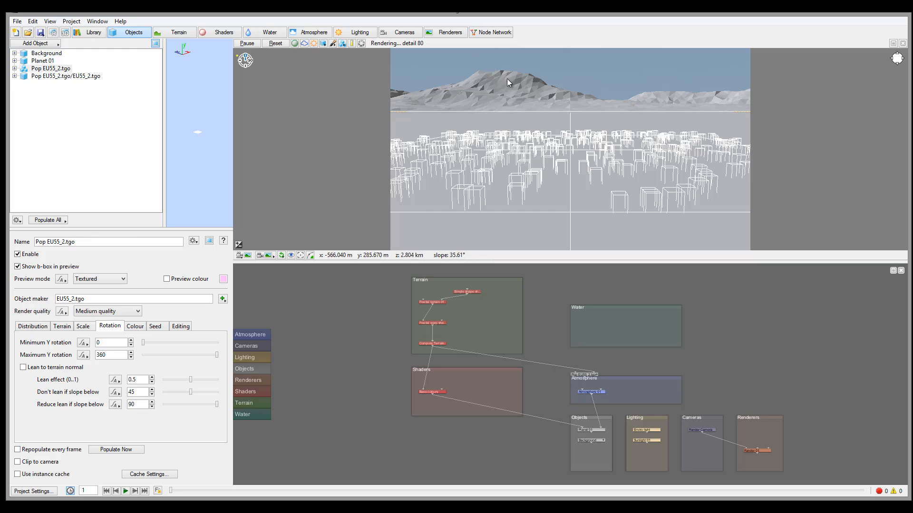
{"action": "mouse_move", "coordinate": [331, 273]}
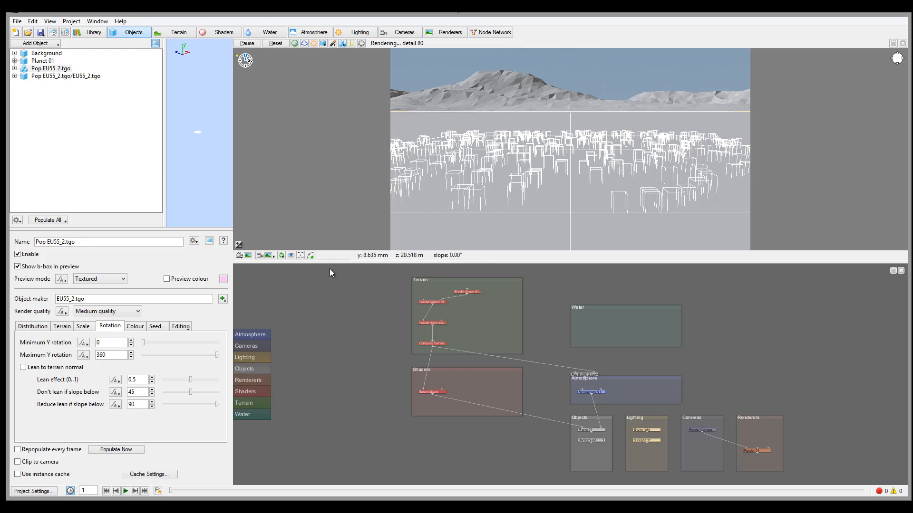
{"action": "mouse_move", "coordinate": [82, 389]}
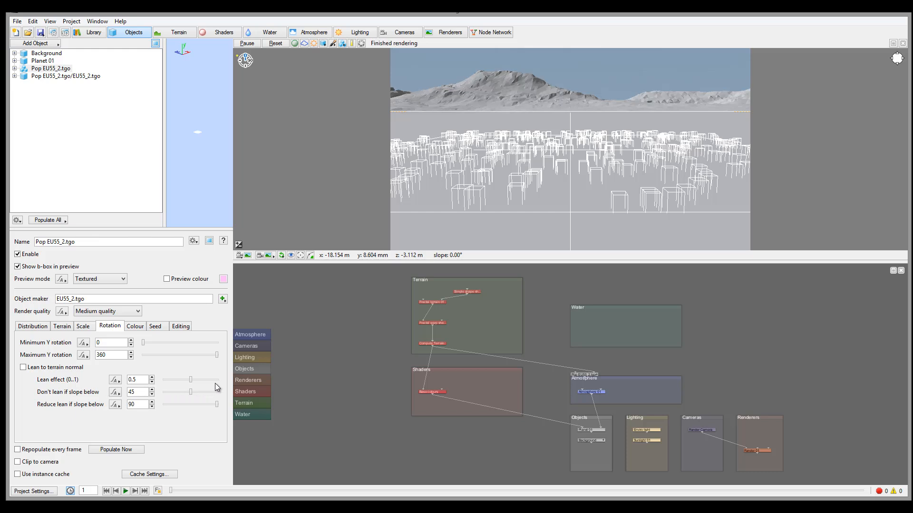
{"action": "mouse_move", "coordinate": [448, 96]}
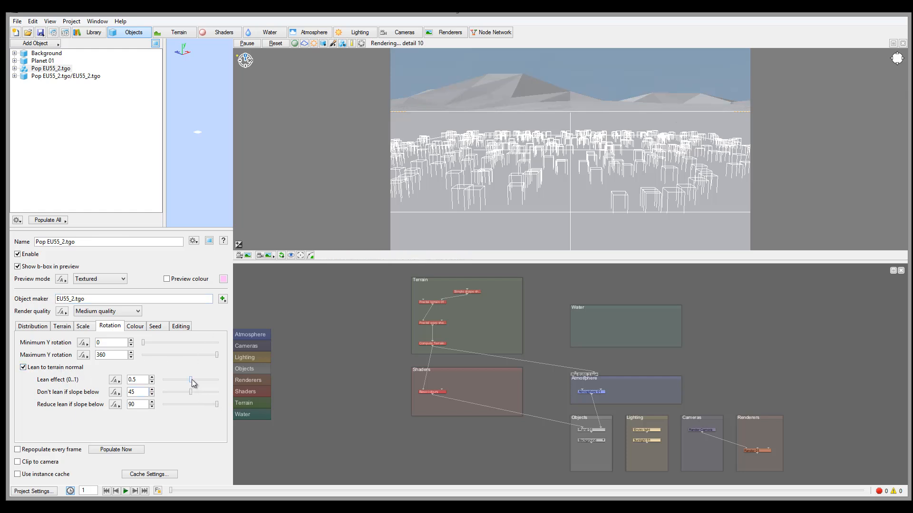
Step: Reduce the lean-to-terrain-normal effect to 0.225
{"action": "left_click_drag", "start_coordinate": [192, 380], "coordinate": [176, 379]}
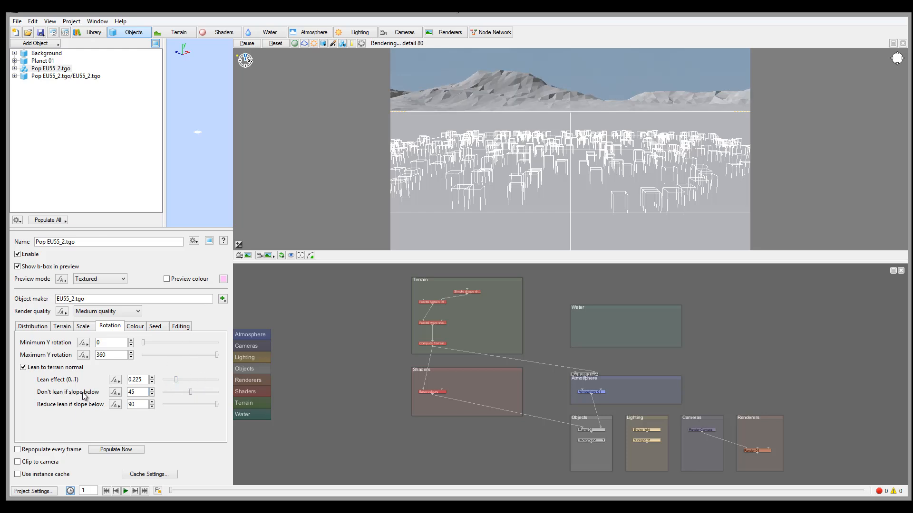
{"action": "mouse_move", "coordinate": [220, 374]}
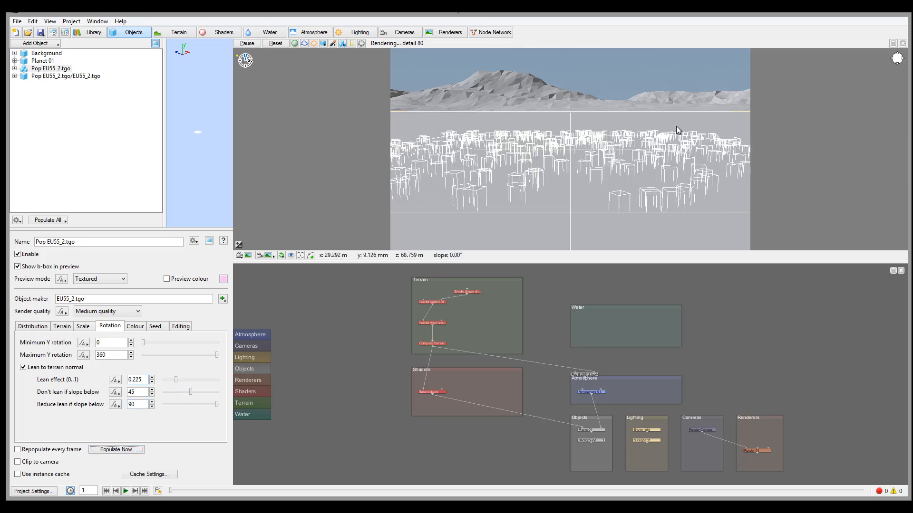
{"action": "left_click", "coordinate": [134, 326]}
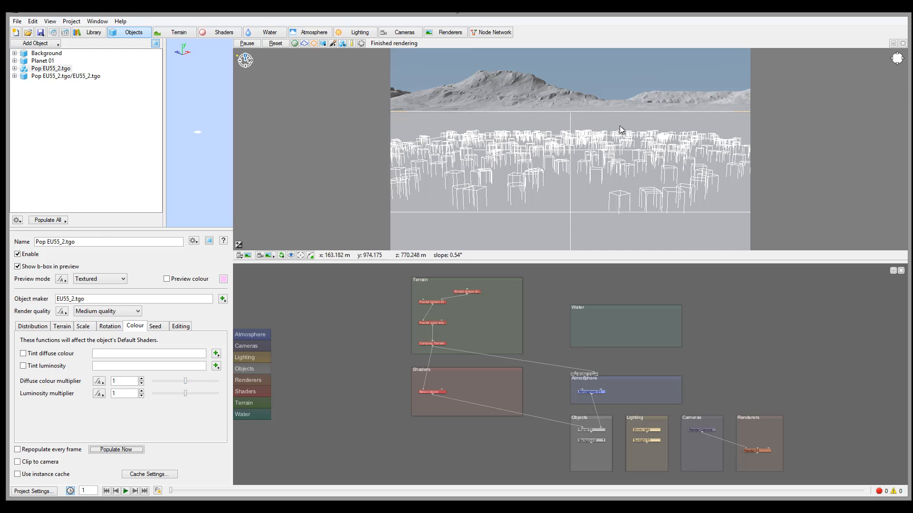
{"action": "mouse_move", "coordinate": [634, 168]}
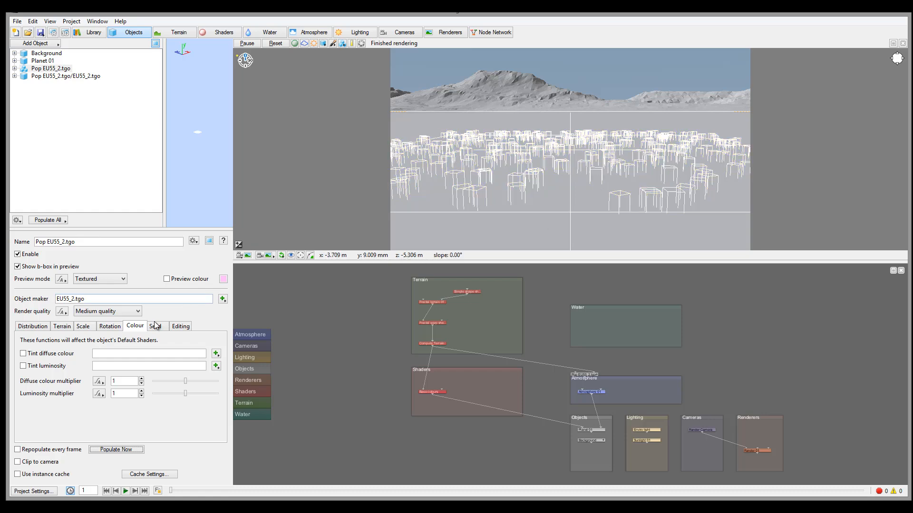
Step: Review the population's seed, then its Editing settings showing 384 instances, none modified
{"action": "left_click", "coordinate": [155, 326]}
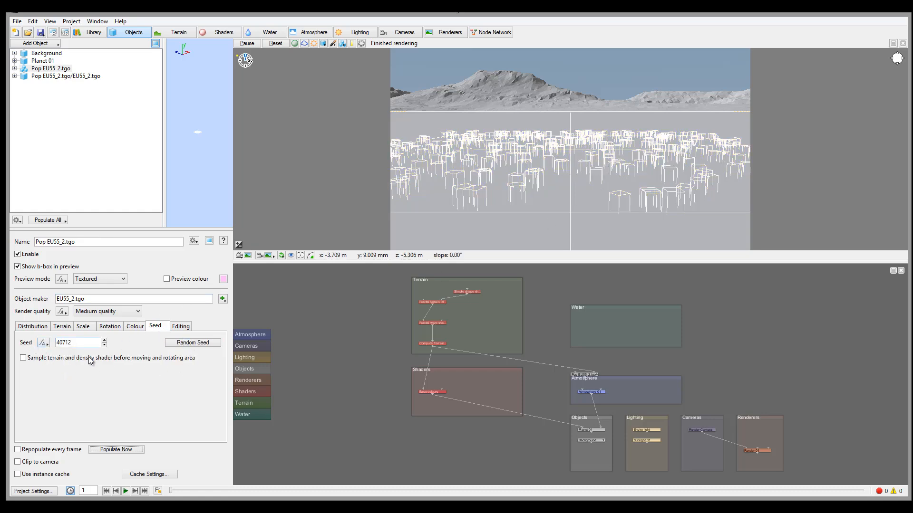
{"action": "left_click", "coordinate": [180, 326]}
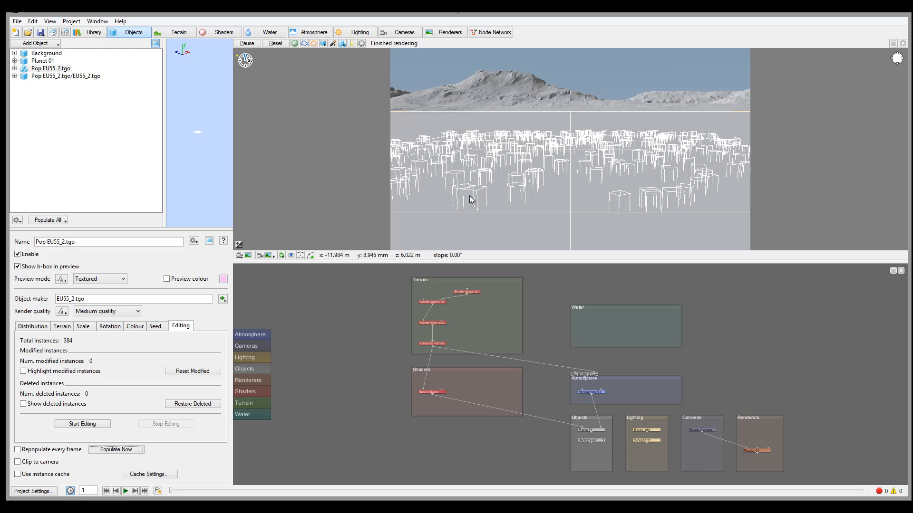
Step: Edit individual instances so one moved tree counts as modified and is highlighted green
{"action": "left_click", "coordinate": [82, 424]}
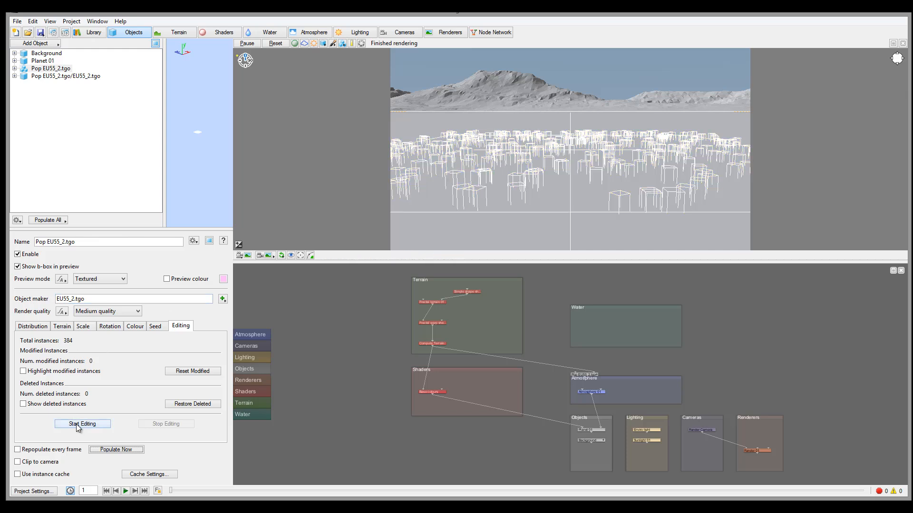
{"action": "left_click", "coordinate": [82, 424]}
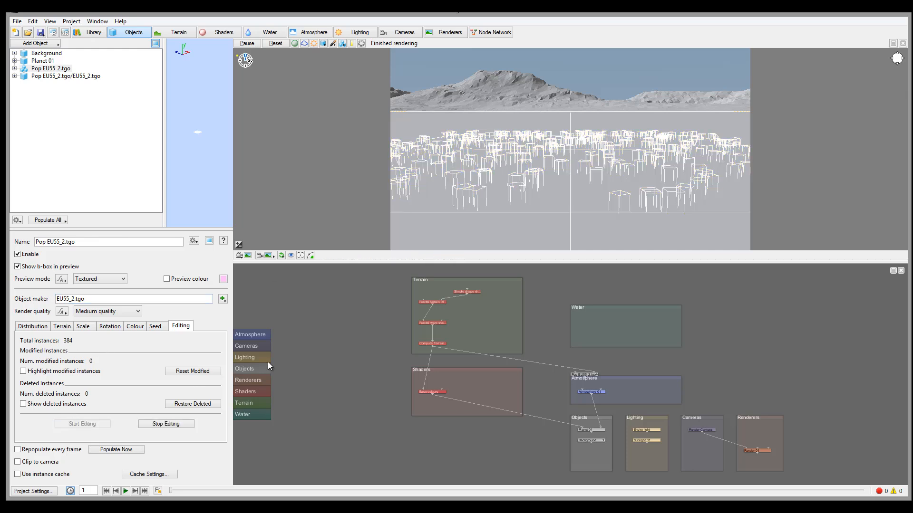
{"action": "mouse_move", "coordinate": [499, 165]}
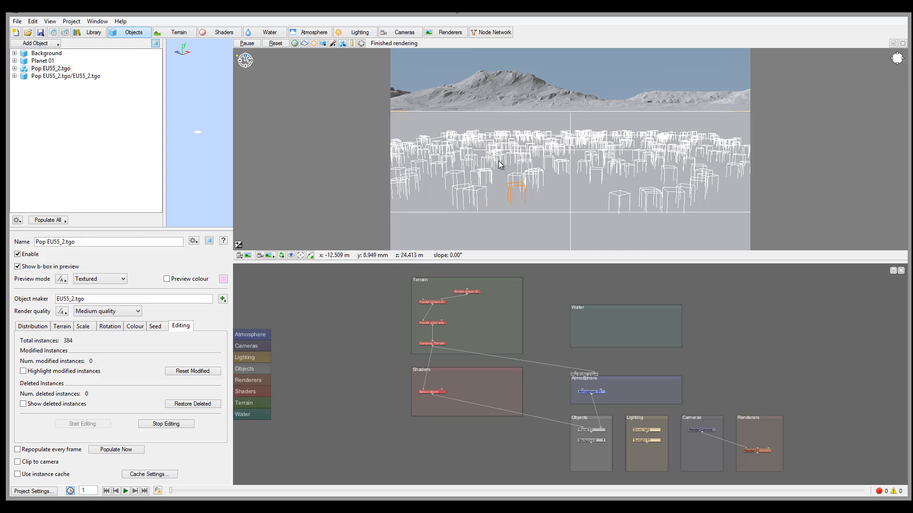
{"action": "mouse_move", "coordinate": [518, 187]}
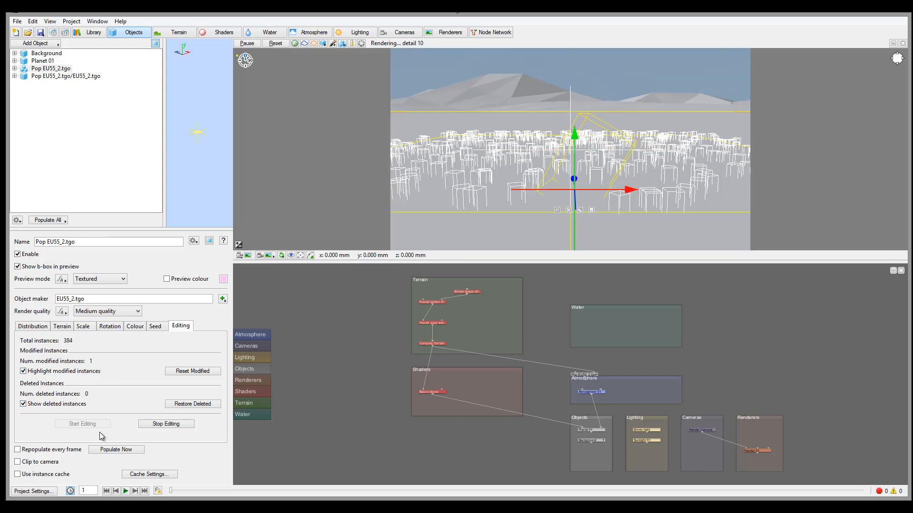
{"action": "left_click", "coordinate": [165, 423]}
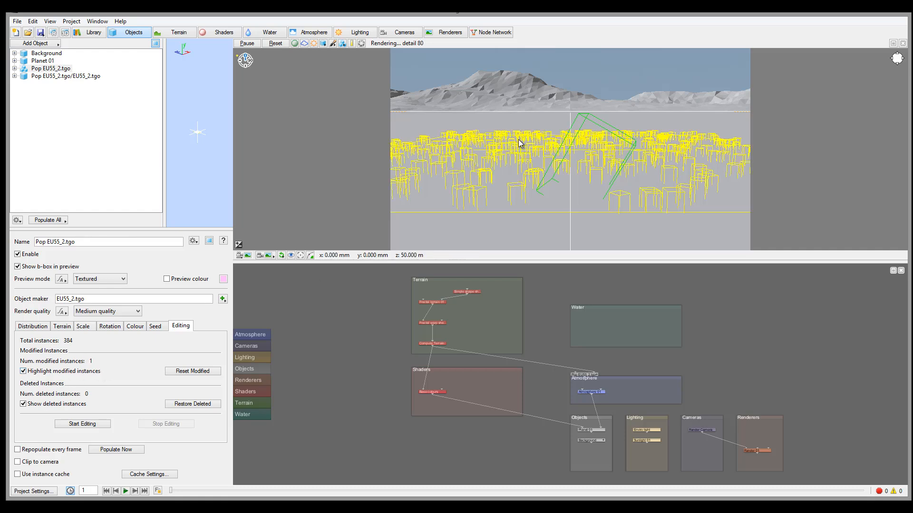
{"action": "mouse_move", "coordinate": [616, 143]}
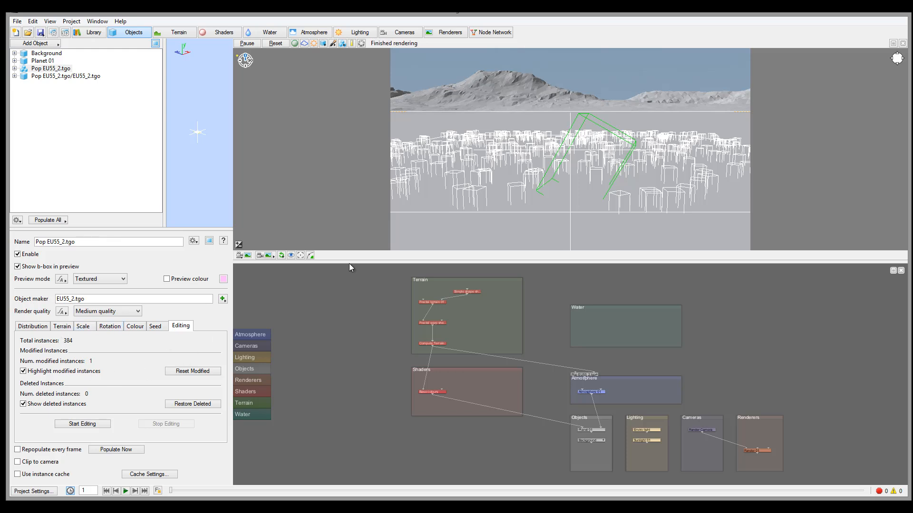
{"action": "mouse_move", "coordinate": [683, 205]}
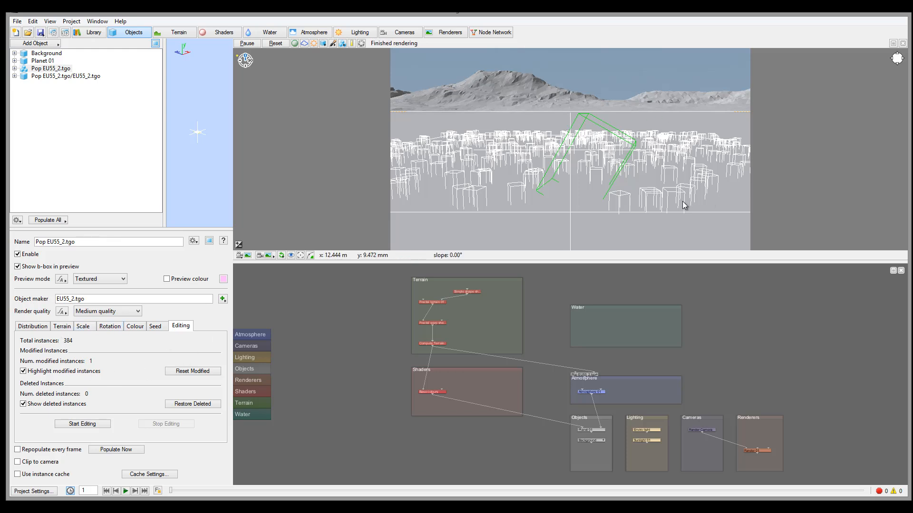
{"action": "mouse_move", "coordinate": [512, 172]}
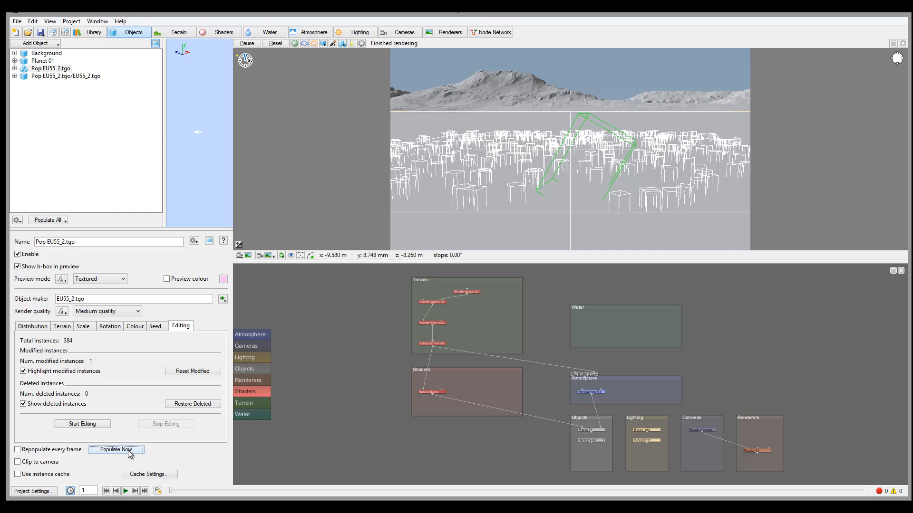
Step: Reseed the population with random seed 43803 and repopulate the trees over the terrain
{"action": "left_click", "coordinate": [155, 326]}
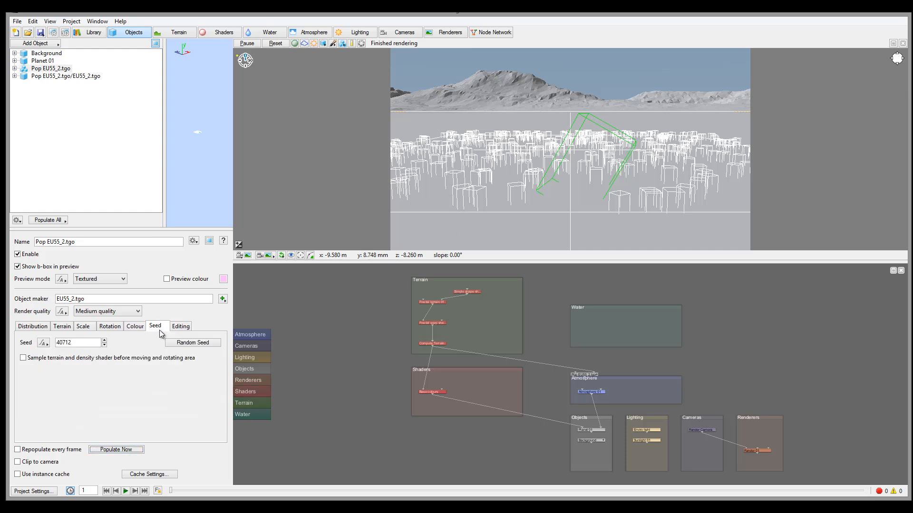
{"action": "left_click", "coordinate": [192, 342]}
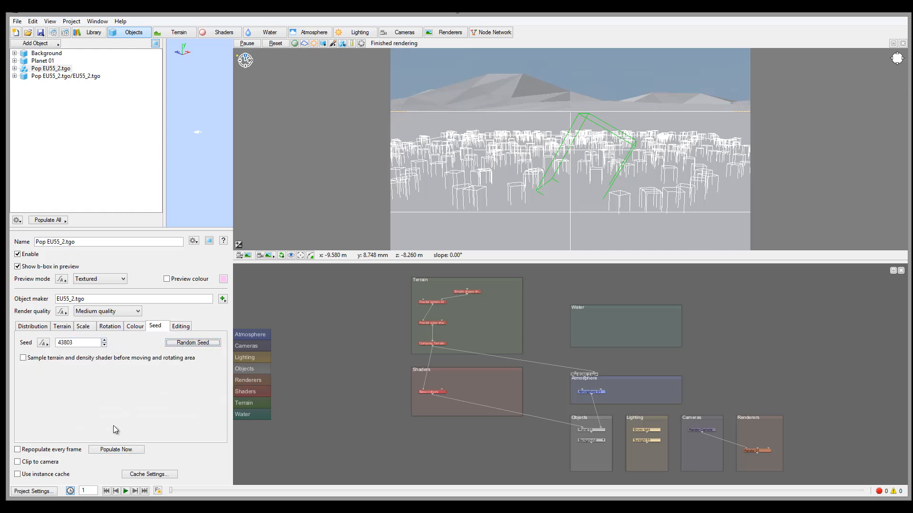
{"action": "left_click", "coordinate": [116, 449]}
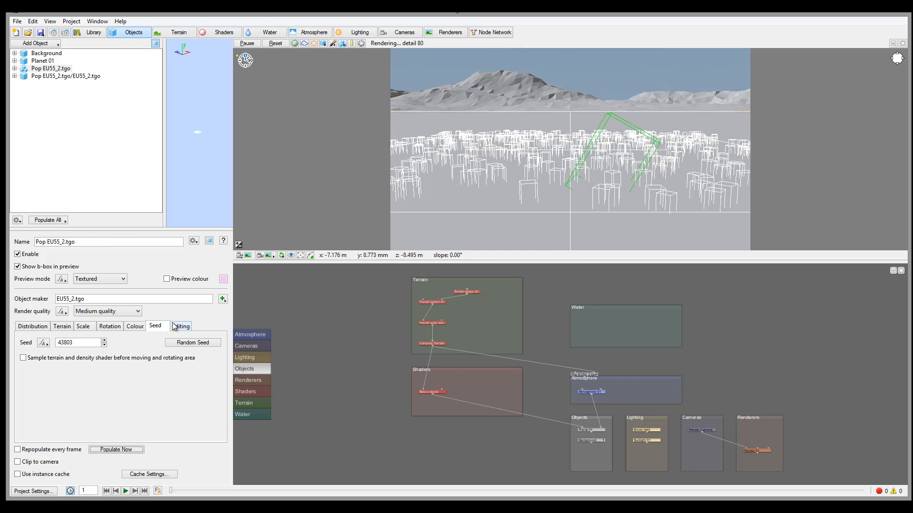
Step: Confirm the reseeded population totals 380 instances and start editing Pop EU55_2.tgo instances
{"action": "left_click", "coordinate": [180, 326]}
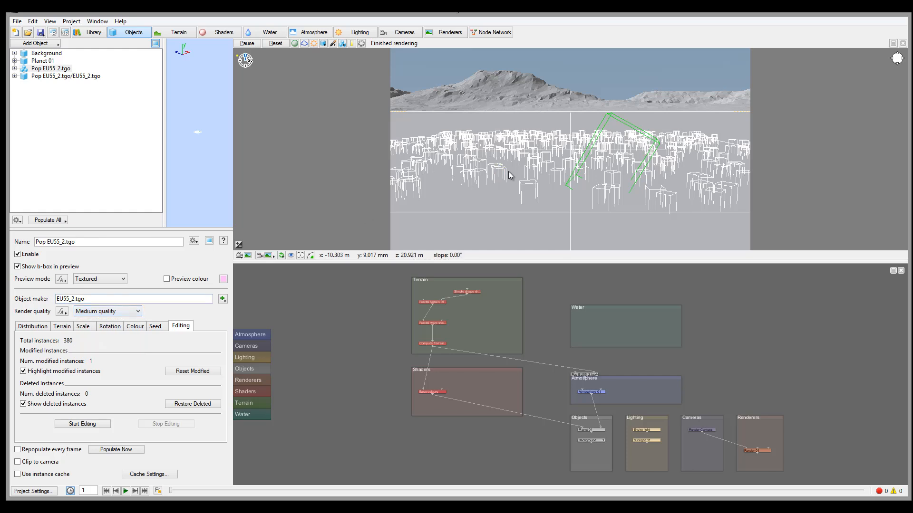
{"action": "mouse_move", "coordinate": [658, 176]}
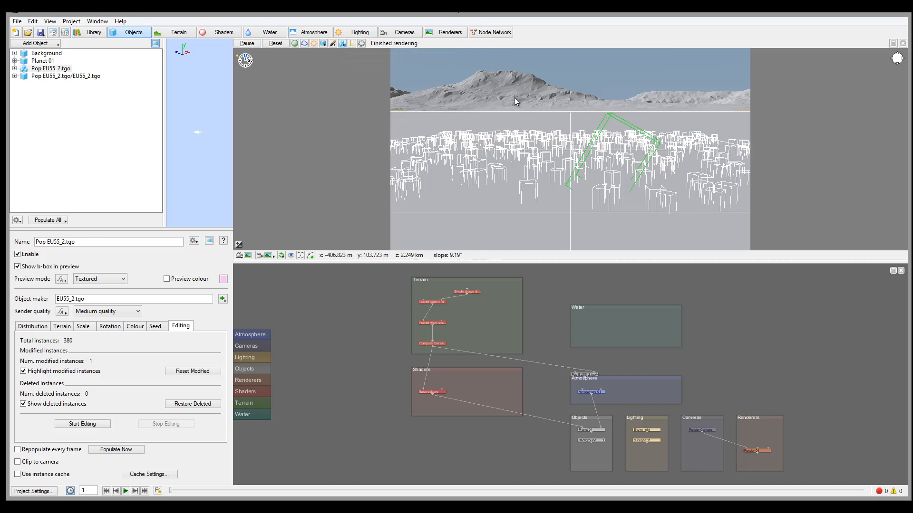
{"action": "mouse_move", "coordinate": [677, 139]}
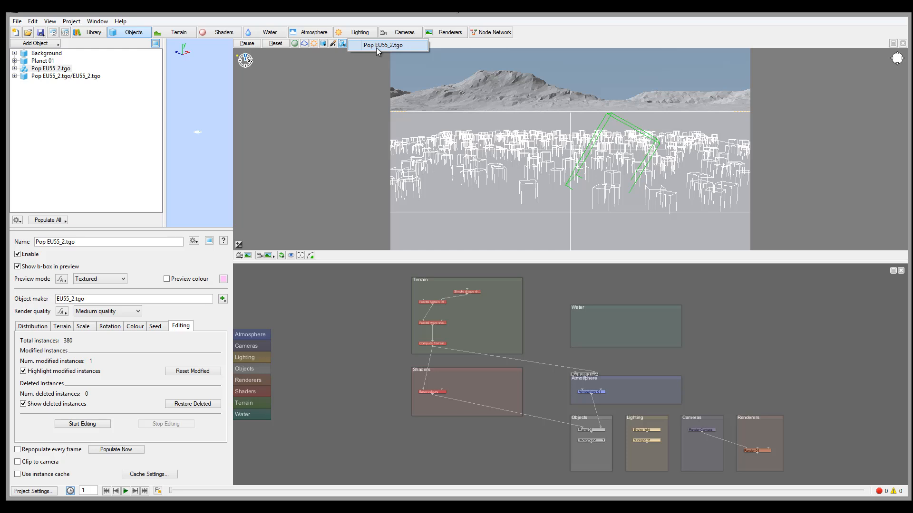
{"action": "left_click", "coordinate": [313, 32]}
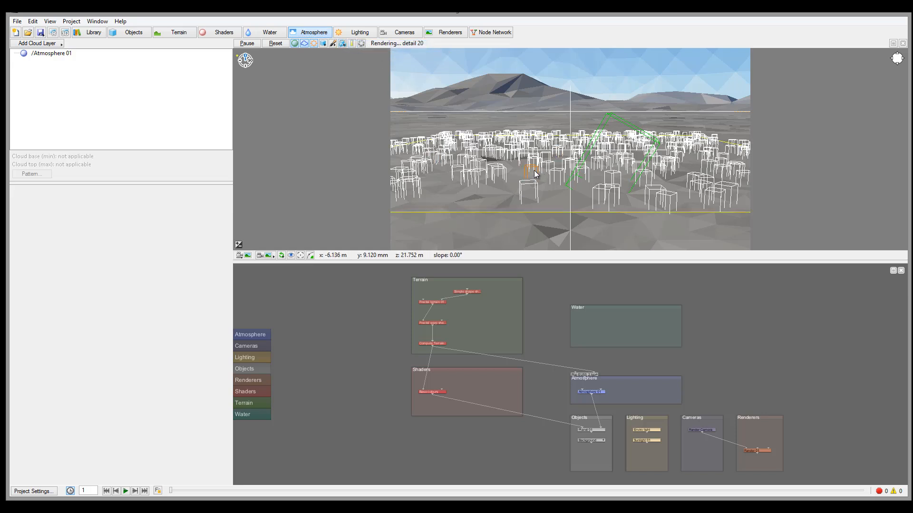
Step: Mark a tree on the left of the forest as modified and stop editing Pop EU55_2.tgo
{"action": "left_click", "coordinate": [533, 170]}
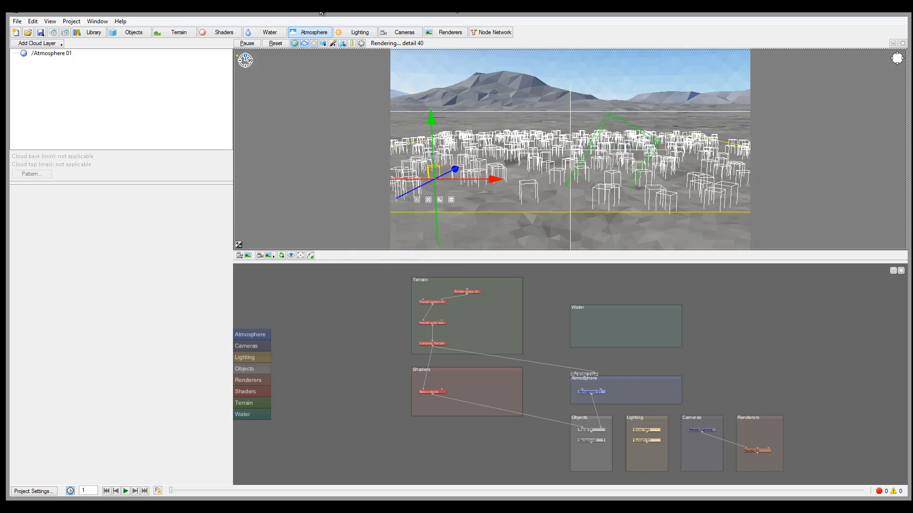
{"action": "left_click", "coordinate": [342, 42]}
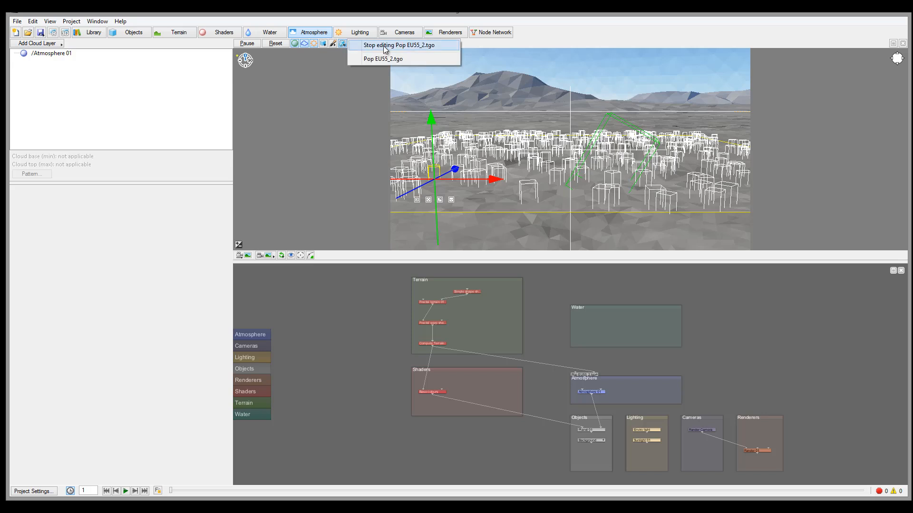
{"action": "left_click", "coordinate": [399, 45]}
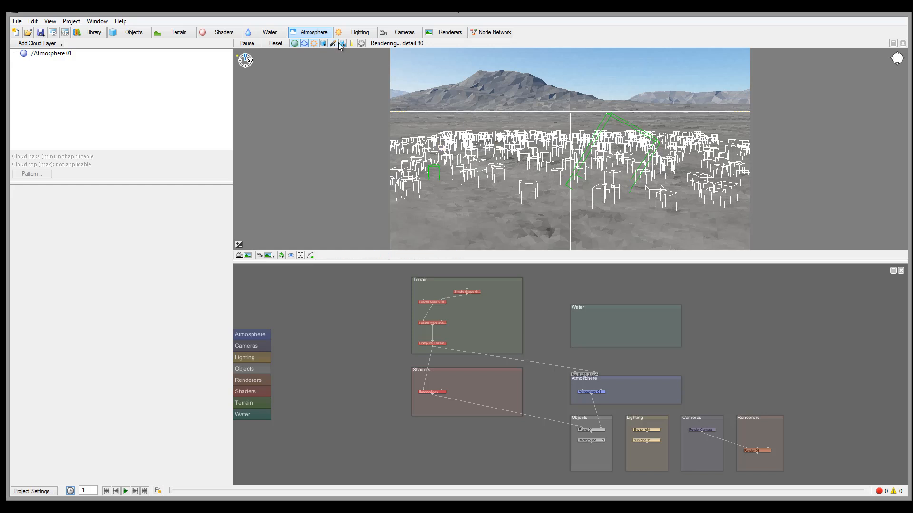
{"action": "mouse_move", "coordinate": [237, 41]}
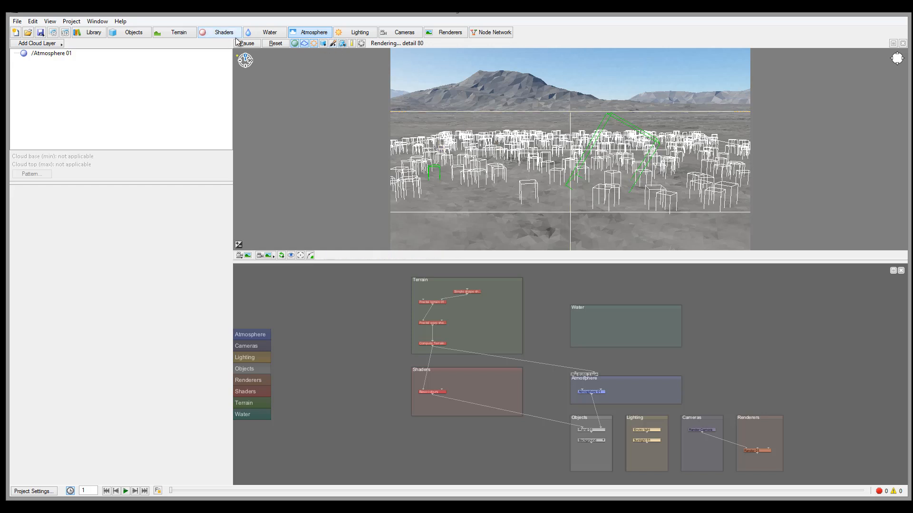
{"action": "mouse_move", "coordinate": [535, 176]}
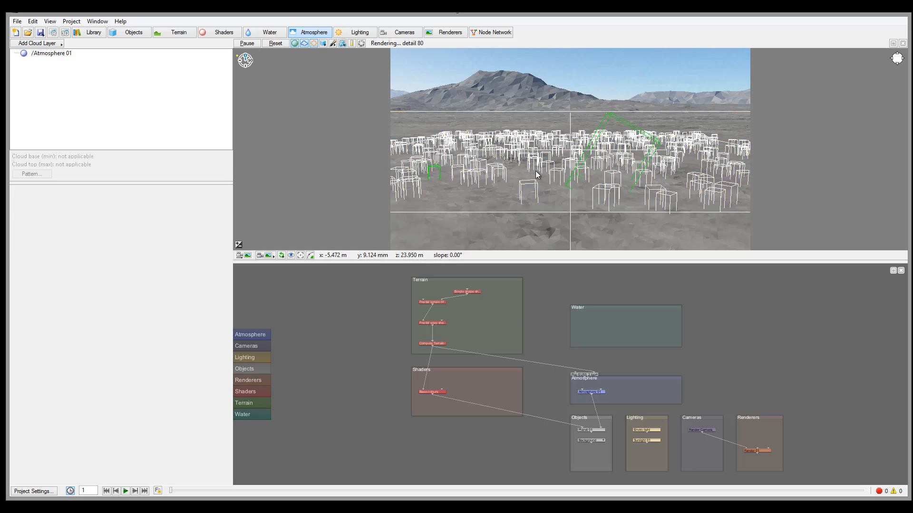
{"action": "mouse_move", "coordinate": [546, 183]}
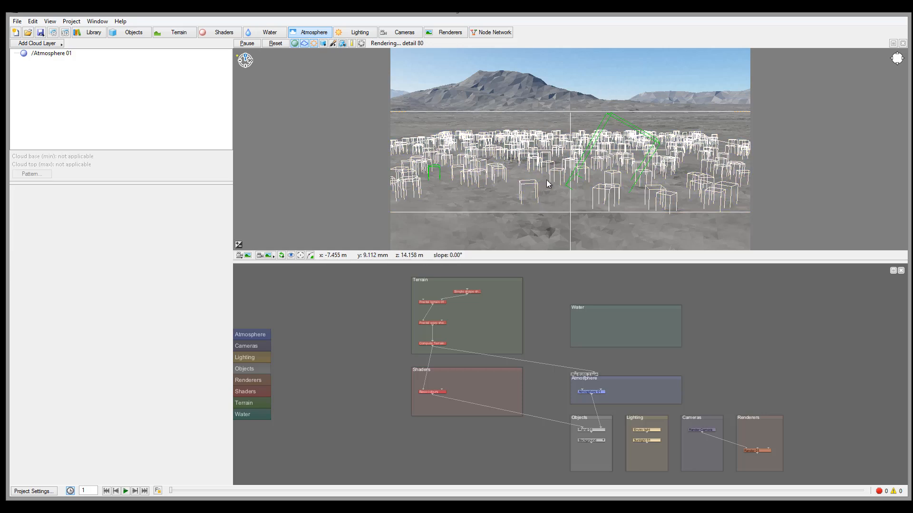
{"action": "mouse_move", "coordinate": [471, 136]}
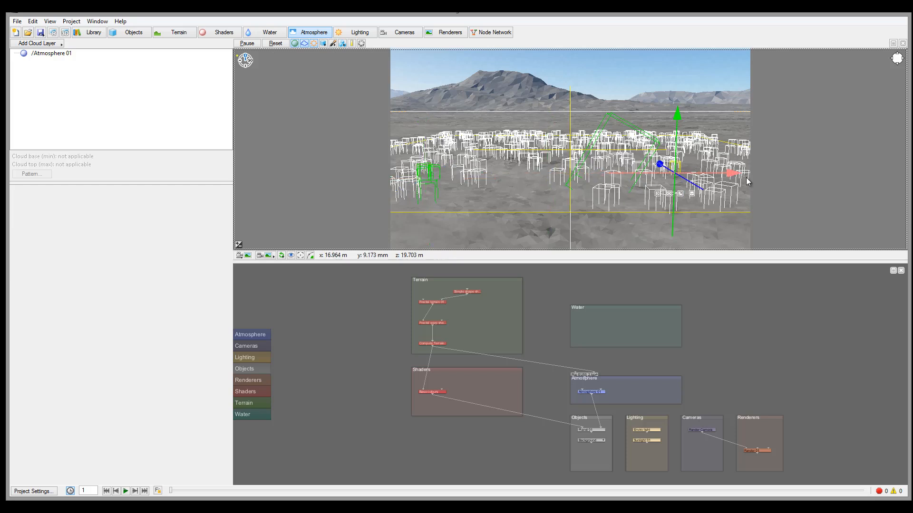
Step: Move a tree instance on the right of the forest closer to the front with the gizmo
{"action": "left_click_drag", "start_coordinate": [658, 165], "coordinate": [675, 173]}
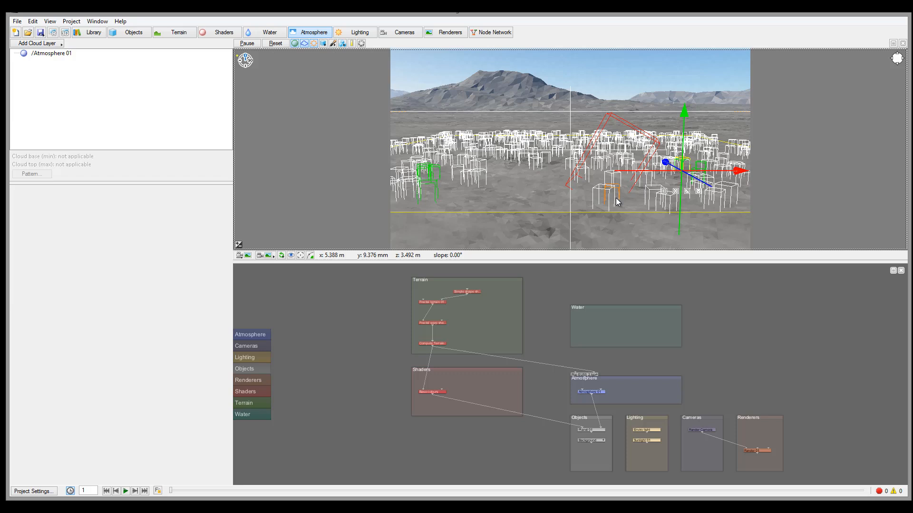
{"action": "left_click_drag", "start_coordinate": [666, 163], "coordinate": [672, 194]}
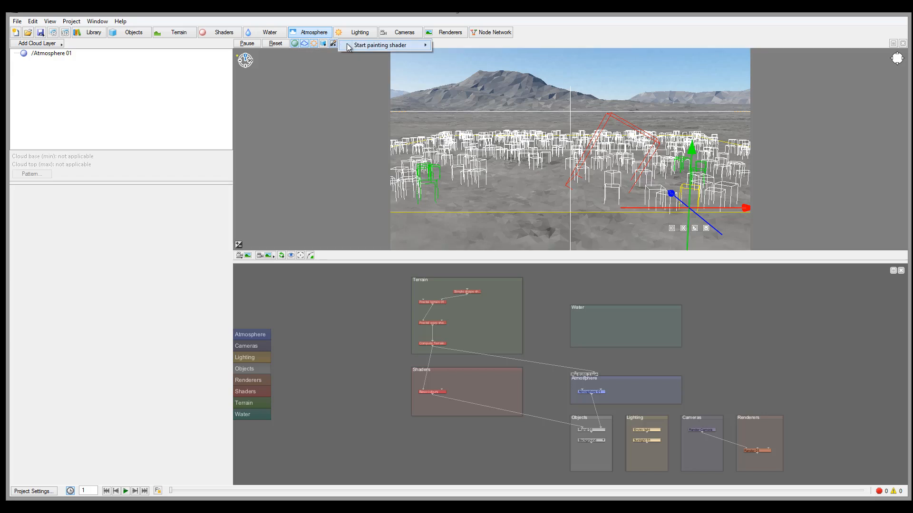
Step: Stop editing the population, leaving the left and right edited trees highlighted green
{"action": "left_click", "coordinate": [332, 44]}
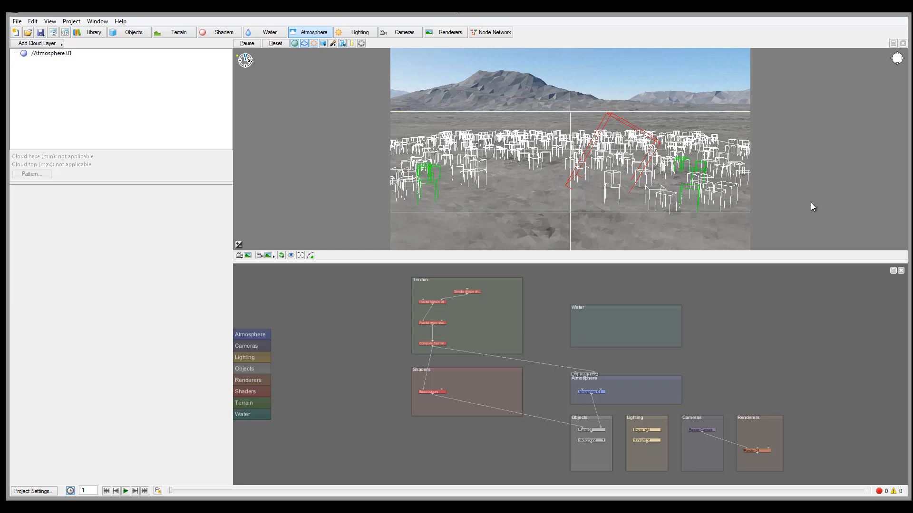
{"action": "mouse_move", "coordinate": [647, 85]}
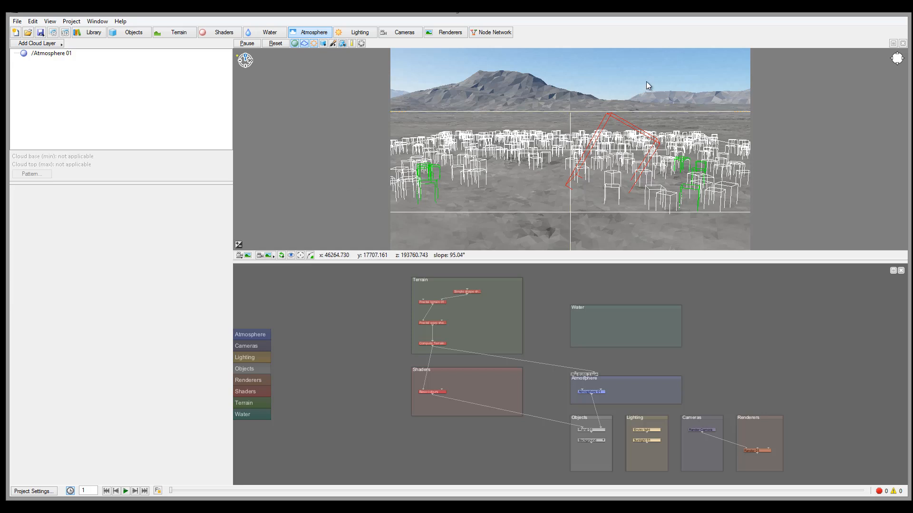
{"action": "mouse_move", "coordinate": [398, 103]}
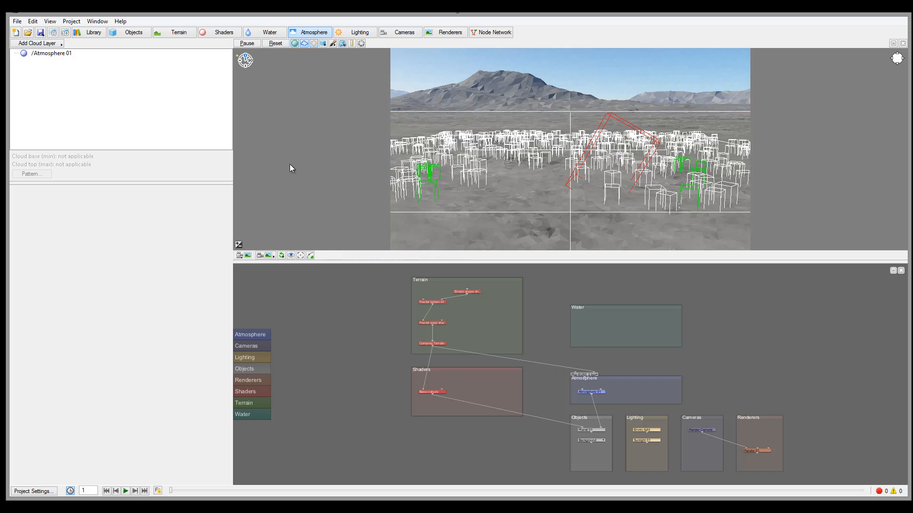
{"action": "mouse_move", "coordinate": [754, 91]}
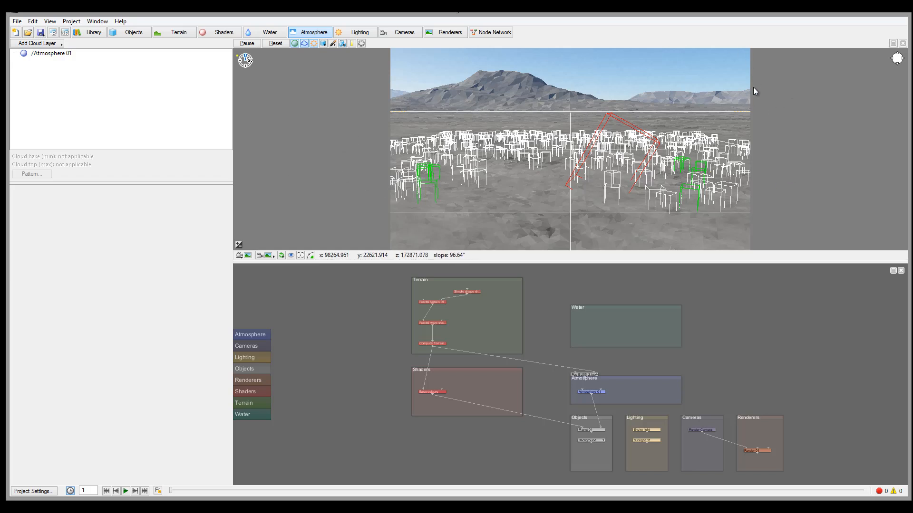
{"action": "mouse_move", "coordinate": [340, 136]}
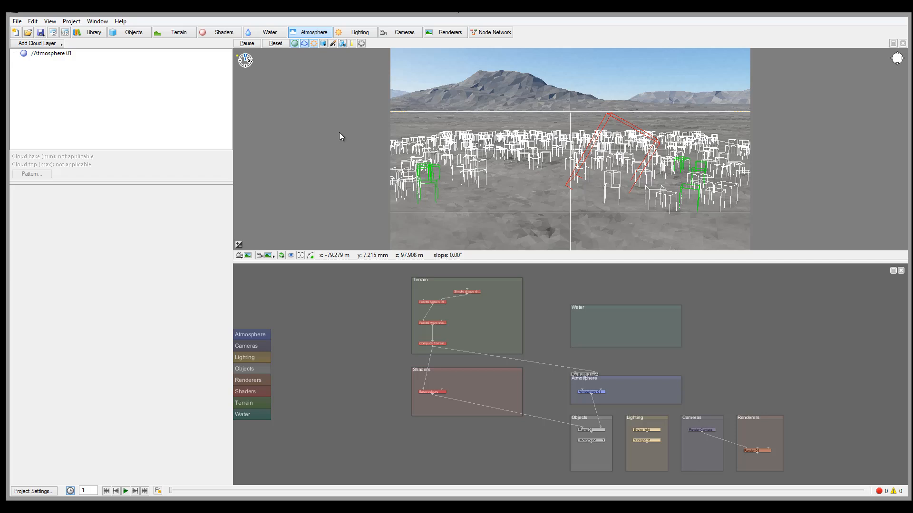
{"action": "mouse_move", "coordinate": [715, 111]}
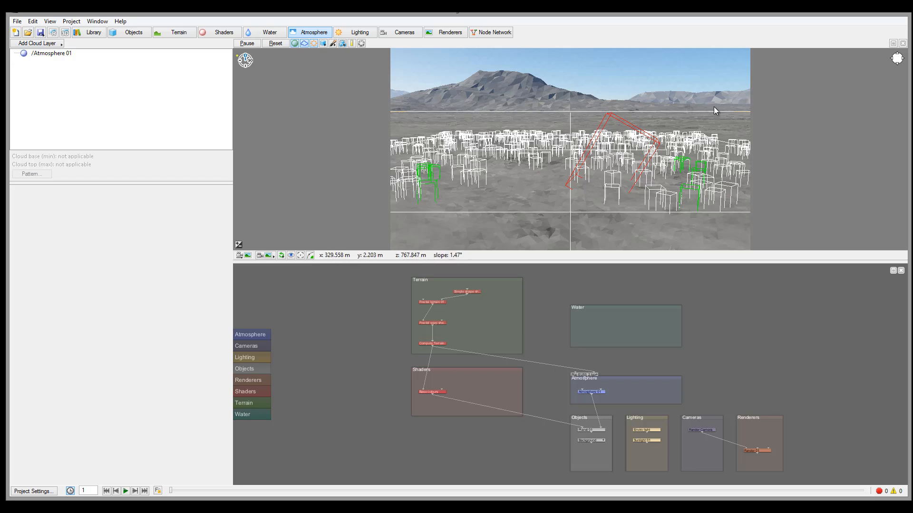